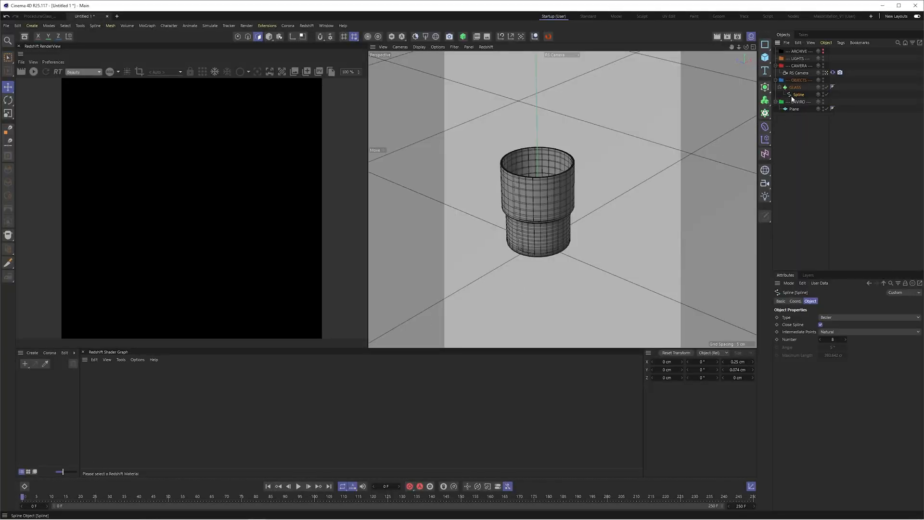
Step: Add a Pose Morph tag to the glass profile spline from Rigging Tags
{"action": "right_click", "coordinate": [796, 94]}
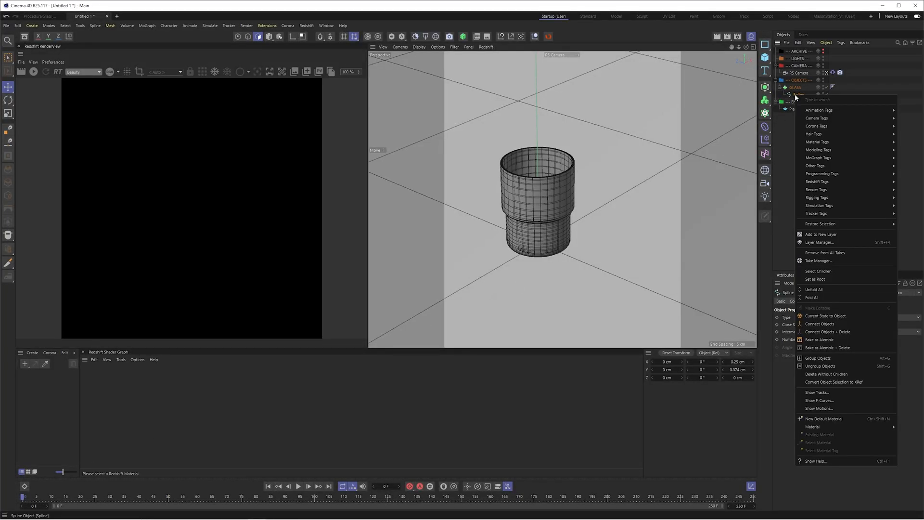
{"action": "mouse_move", "coordinate": [818, 110]}
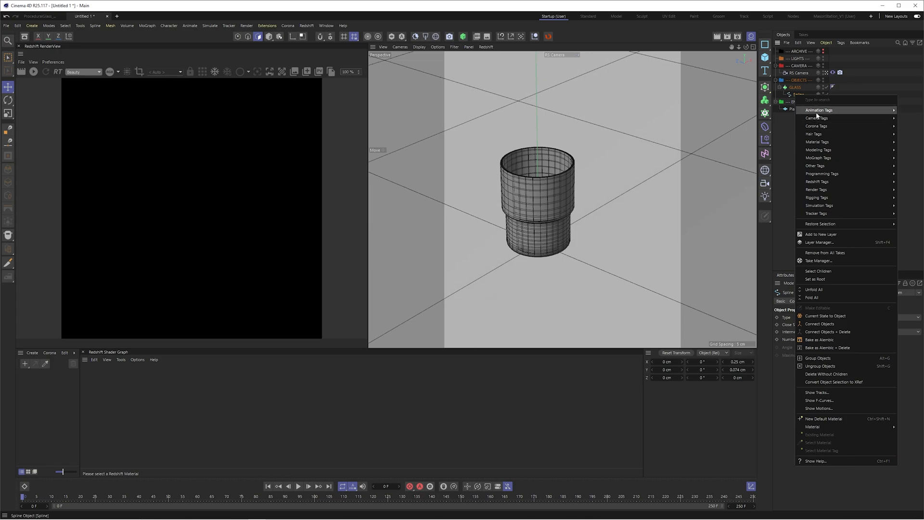
{"action": "mouse_move", "coordinate": [818, 149]}
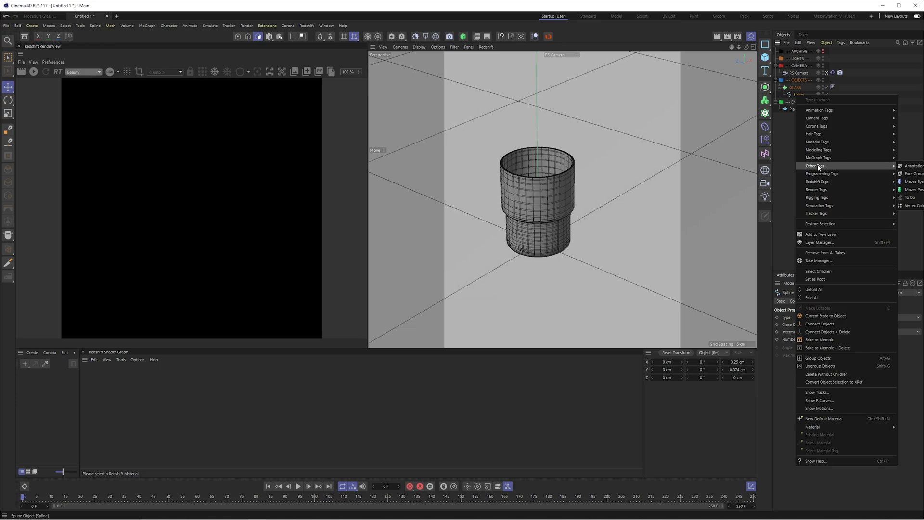
{"action": "mouse_move", "coordinate": [818, 197]}
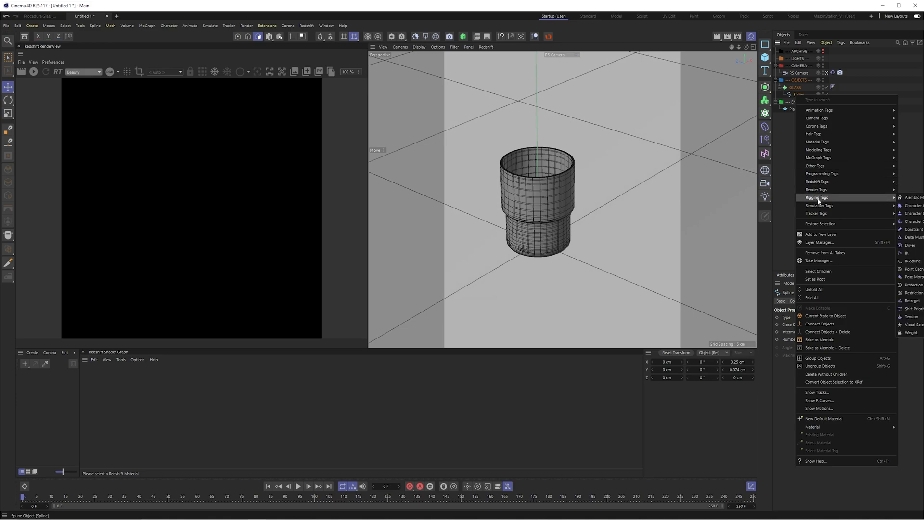
{"action": "mouse_move", "coordinate": [915, 281]}
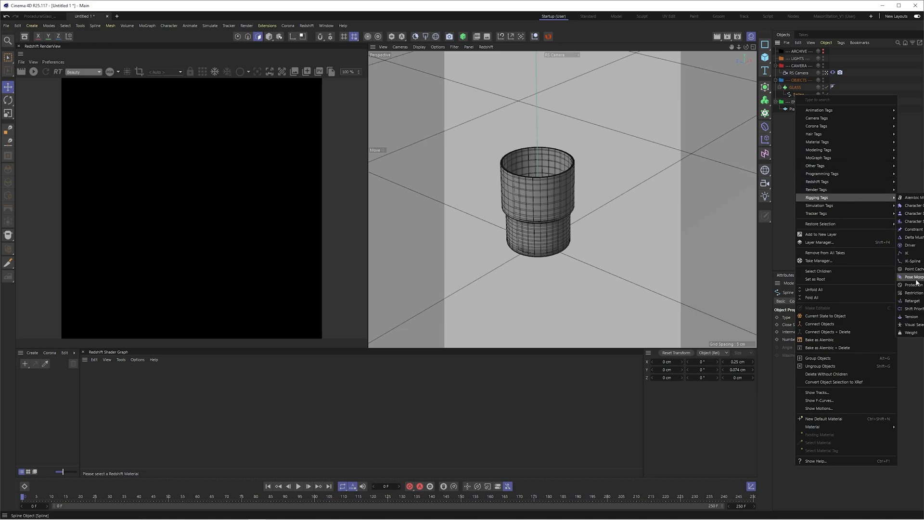
{"action": "left_click", "coordinate": [914, 277]}
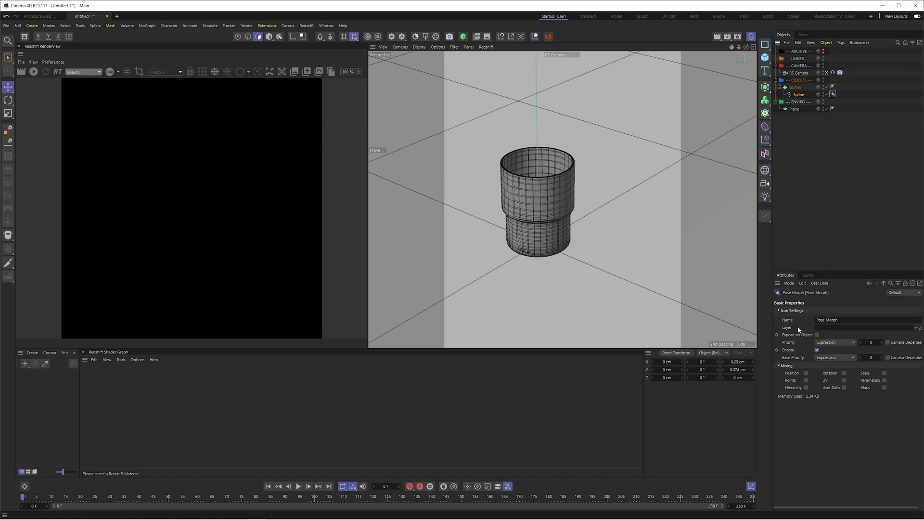
{"action": "mouse_move", "coordinate": [669, 233]}
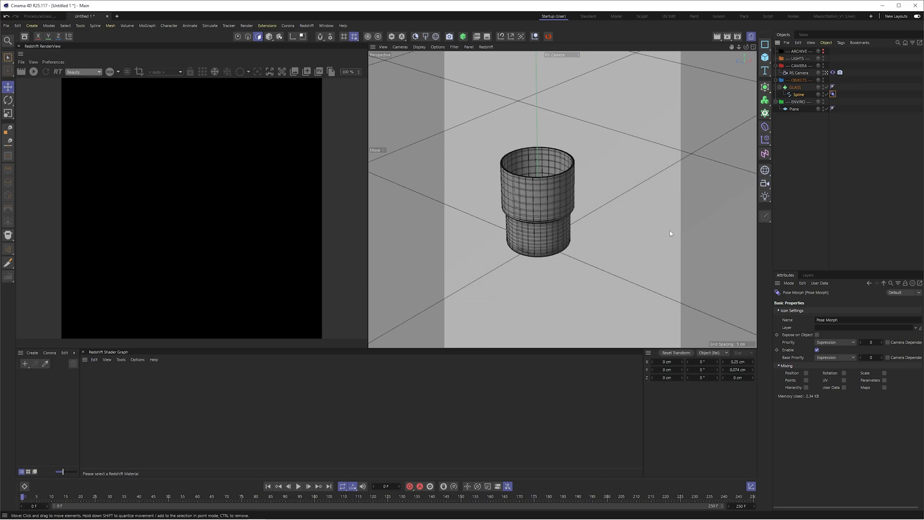
{"action": "mouse_move", "coordinate": [498, 263]}
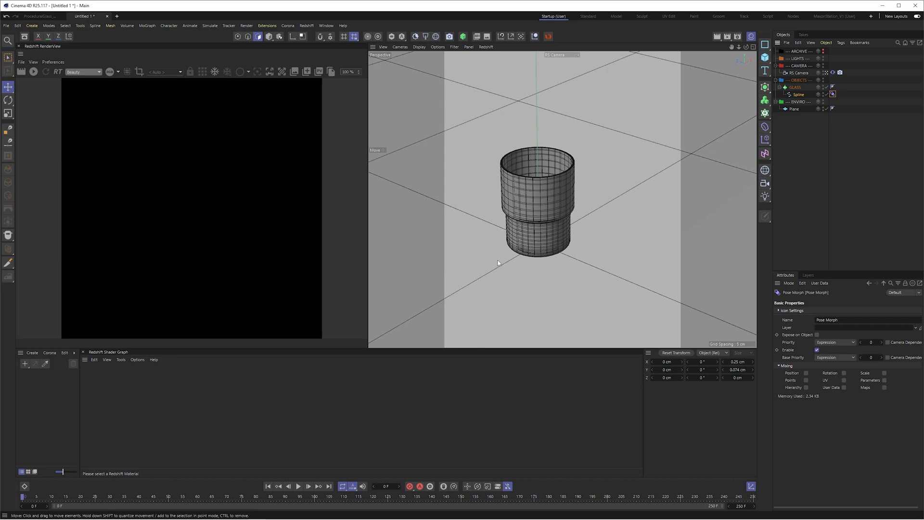
{"action": "mouse_move", "coordinate": [723, 372]}
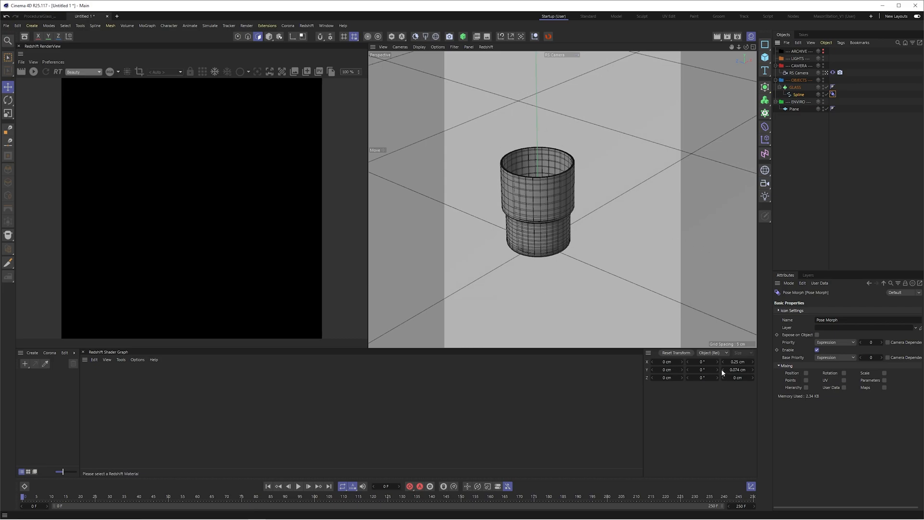
Step: Switch to Points mode and enable Points mixing in the Pose Morph tag
{"action": "left_click", "coordinate": [832, 94]}
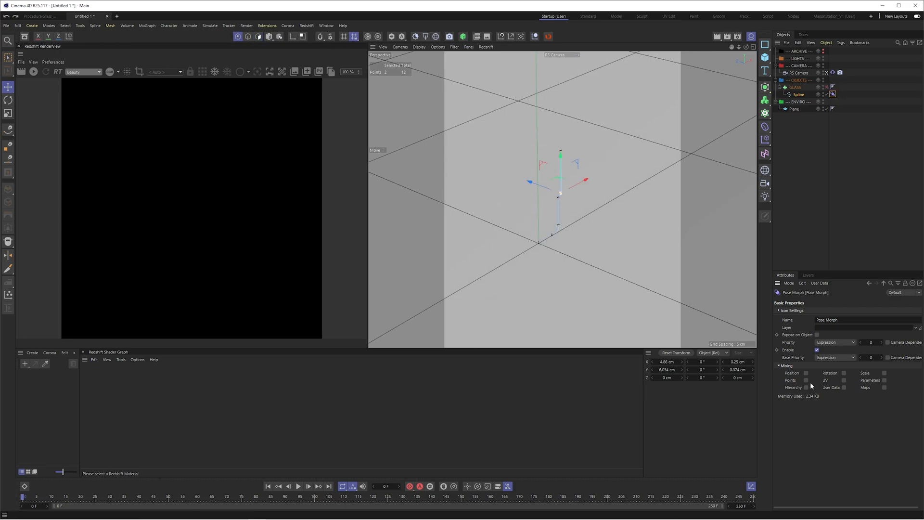
{"action": "left_click", "coordinate": [800, 301]}
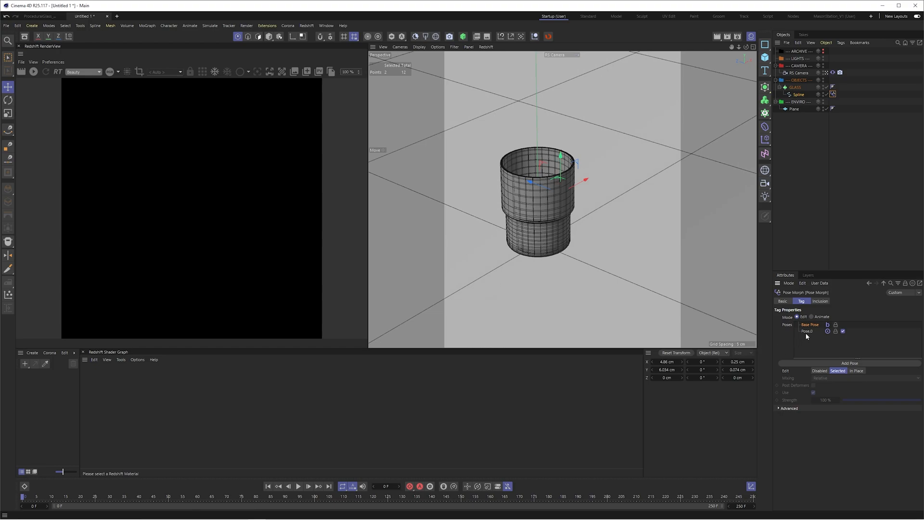
Step: Select Pose.0 in the Pose Morph tag for editing
{"action": "left_click", "coordinate": [808, 331]}
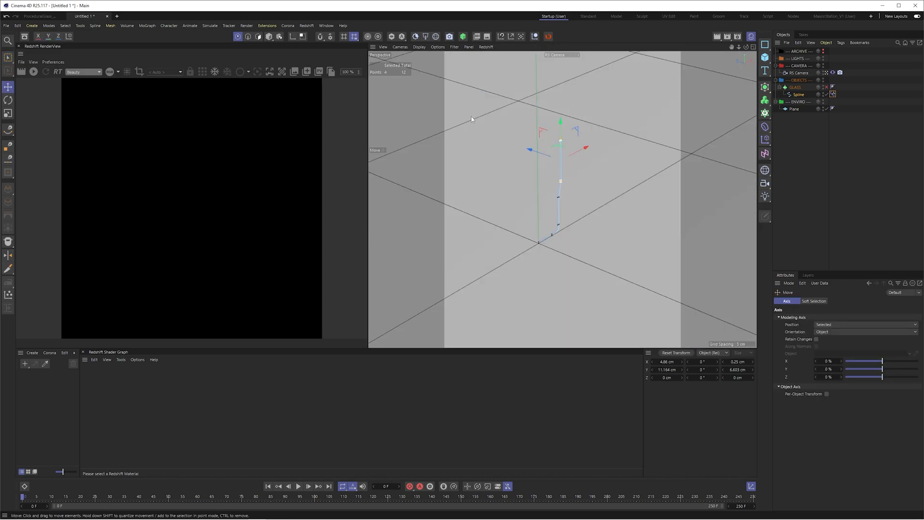
{"action": "mouse_move", "coordinate": [566, 160]}
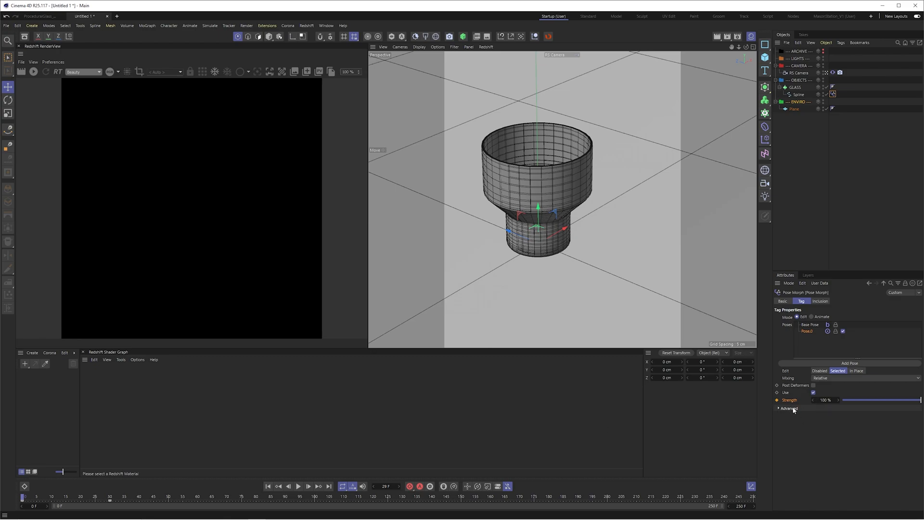
{"action": "mouse_move", "coordinate": [856, 405]}
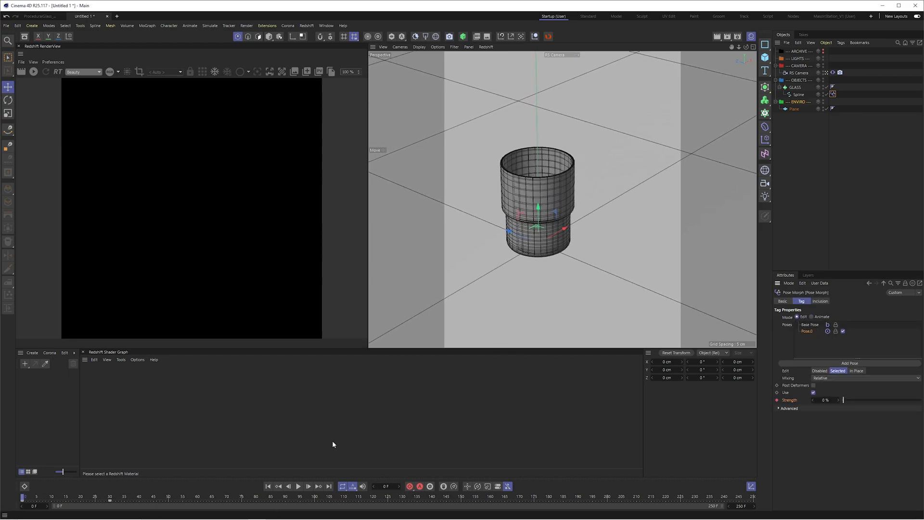
{"action": "mouse_move", "coordinate": [5, 499]}
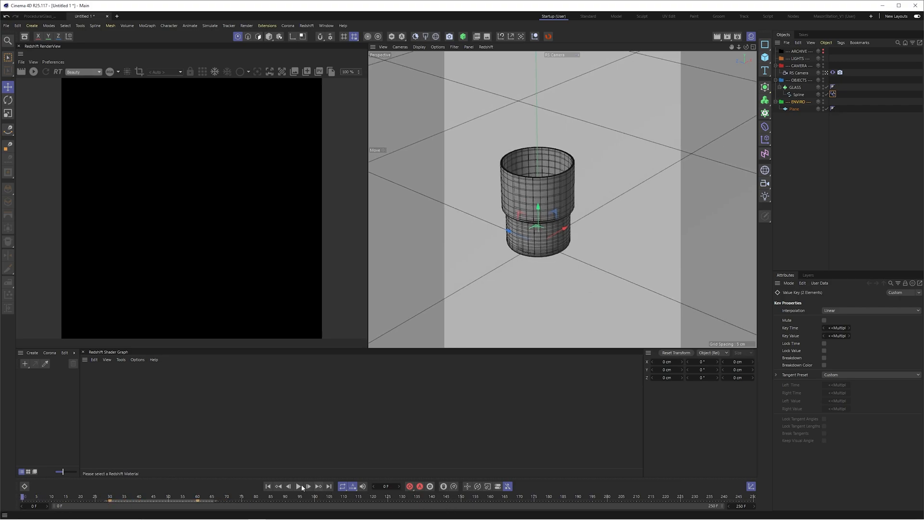
Step: Play back the Pose.0 strength animation from 0% to 100% over 40 frames
{"action": "left_click", "coordinate": [298, 486]}
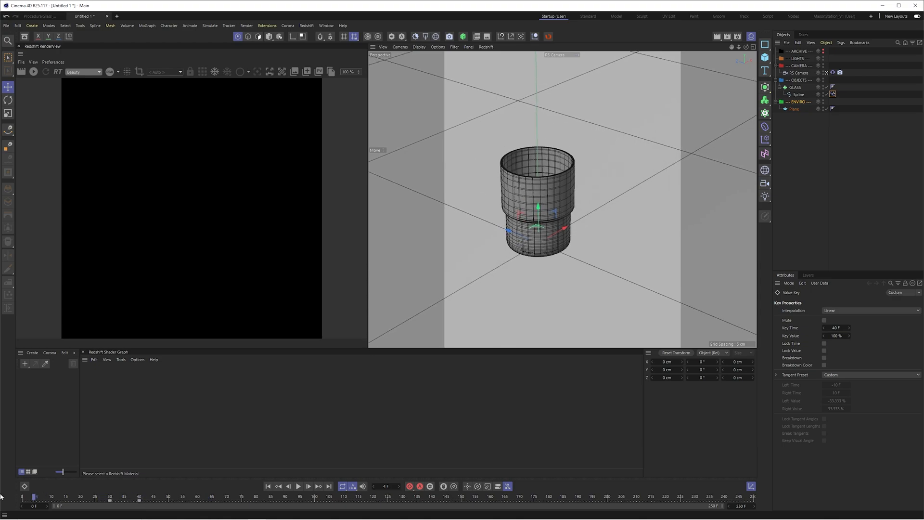
{"action": "left_click", "coordinate": [298, 486]}
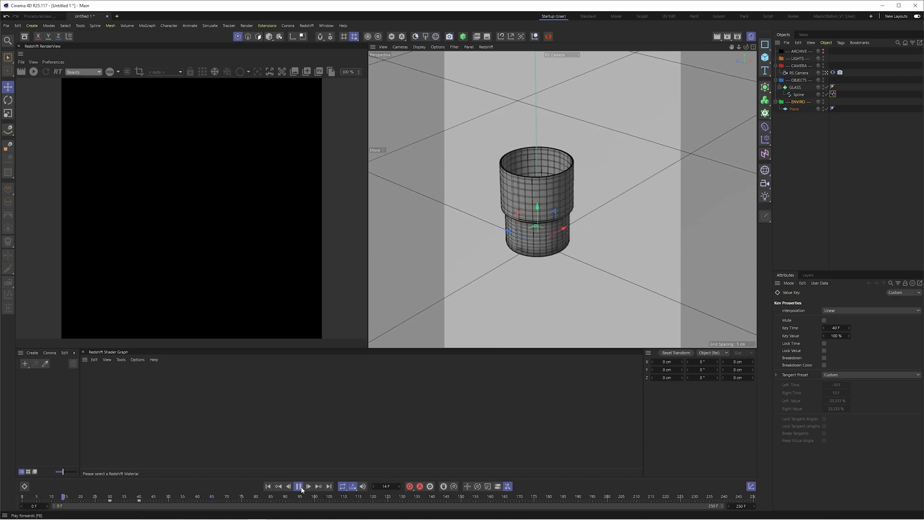
{"action": "left_click", "coordinate": [298, 486]}
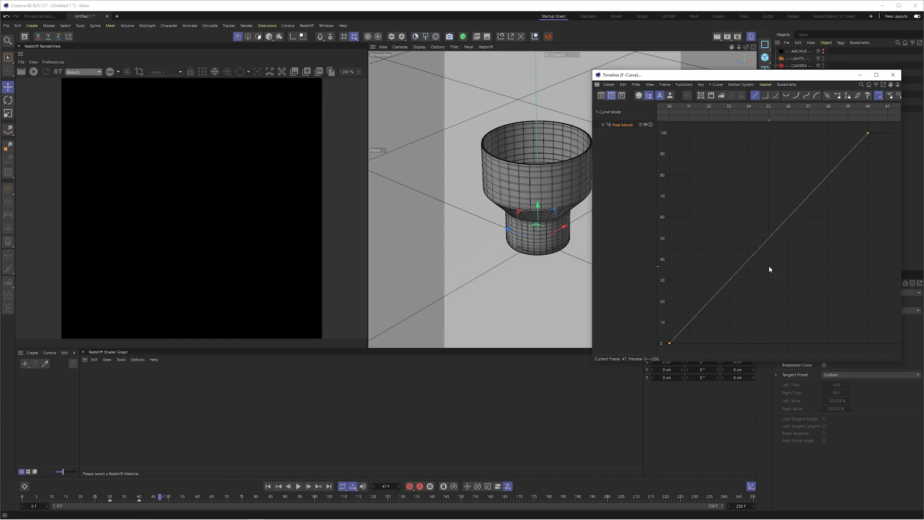
{"action": "mouse_move", "coordinate": [840, 254]}
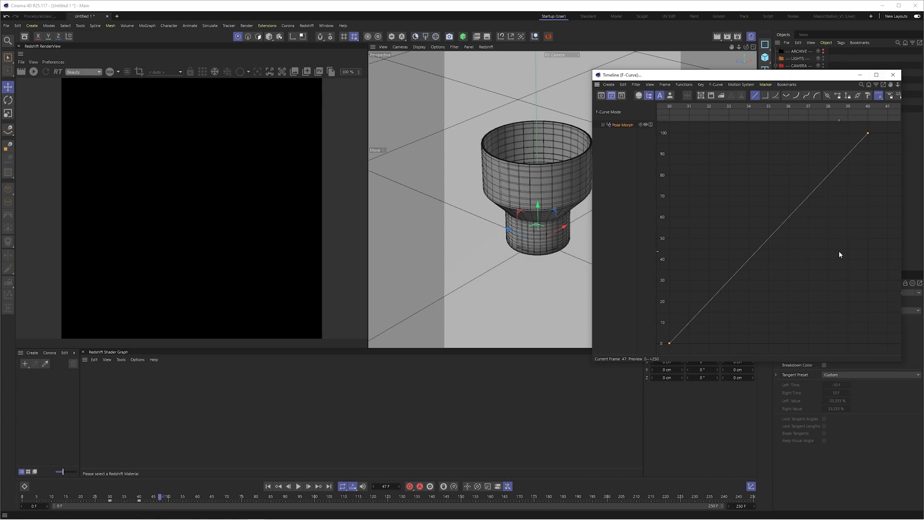
Step: Give the morph keys Soft interpolation with eased tangents, then preview the result
{"action": "left_click", "coordinate": [785, 96]}
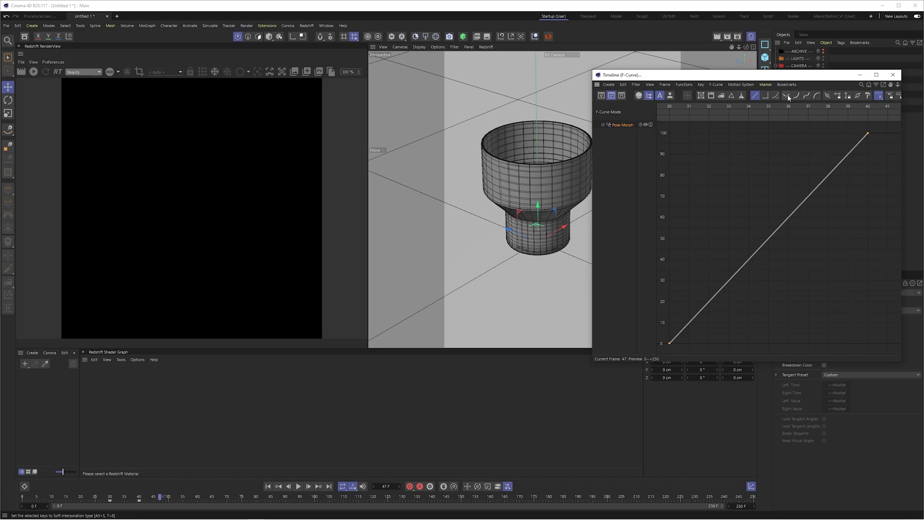
{"action": "left_click", "coordinate": [787, 95]}
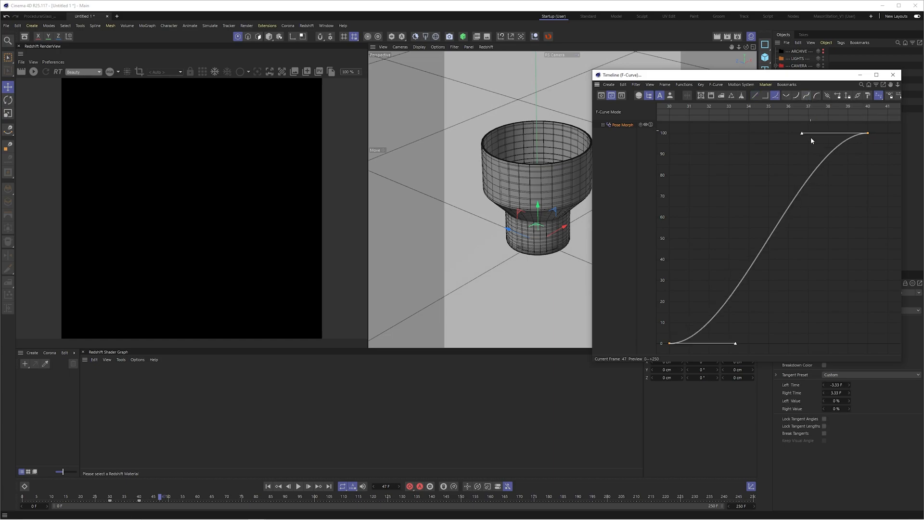
{"action": "left_click", "coordinate": [298, 486]}
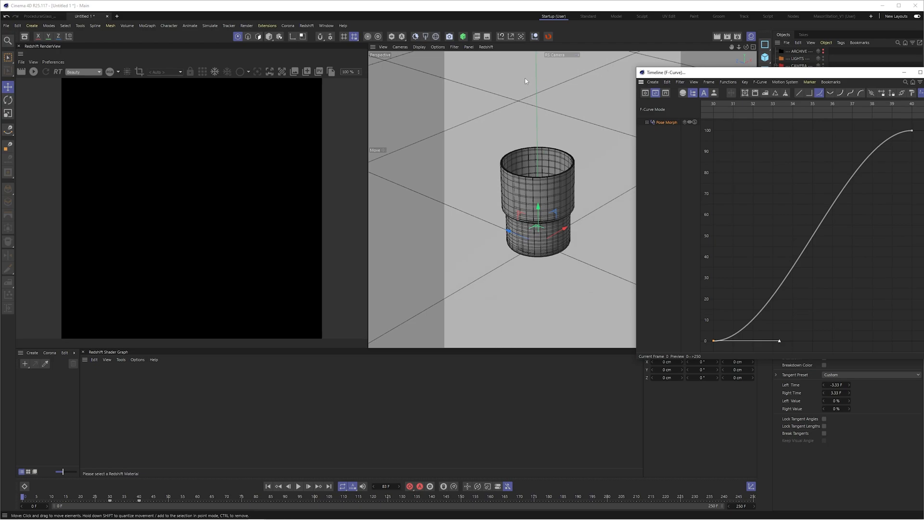
{"action": "mouse_move", "coordinate": [536, 265]}
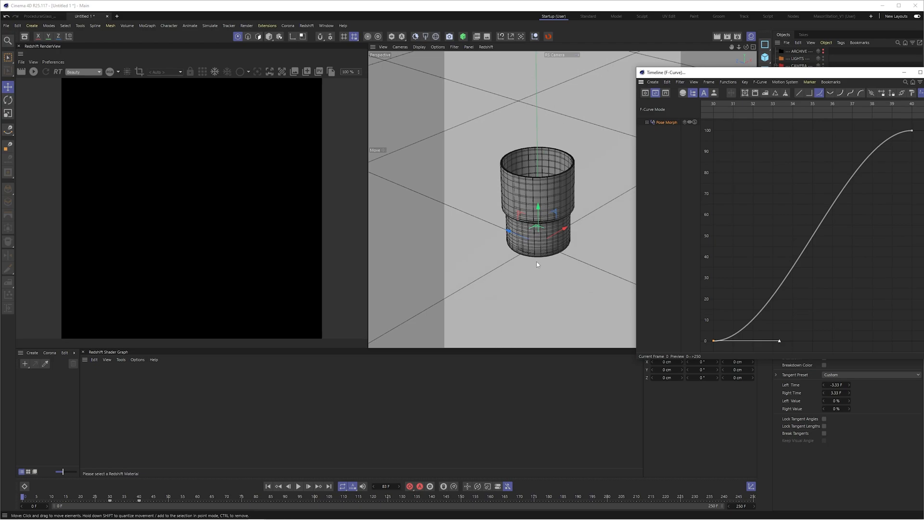
{"action": "mouse_move", "coordinate": [785, 341]}
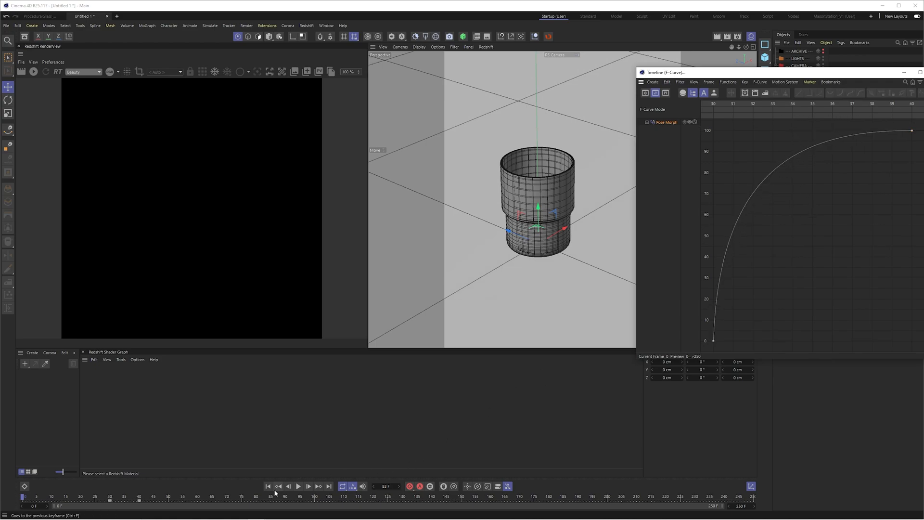
{"action": "left_click", "coordinate": [298, 486]}
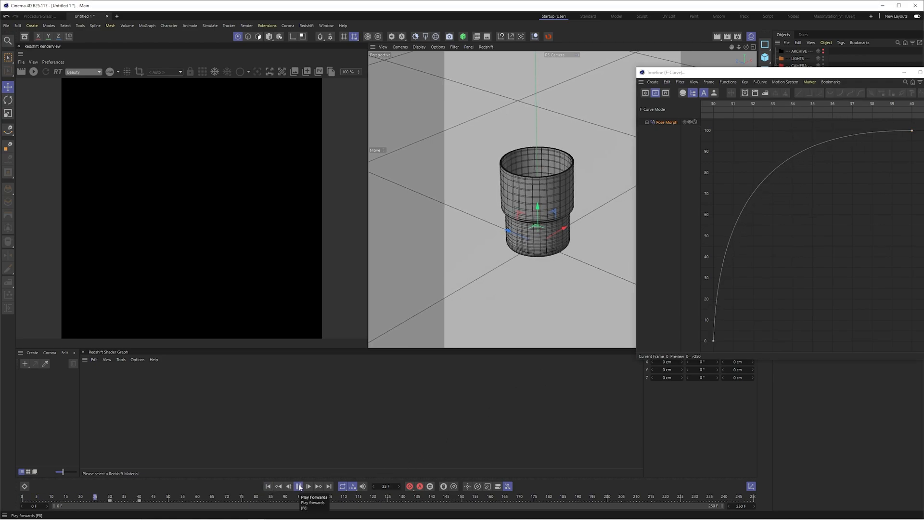
{"action": "left_click", "coordinate": [298, 486]}
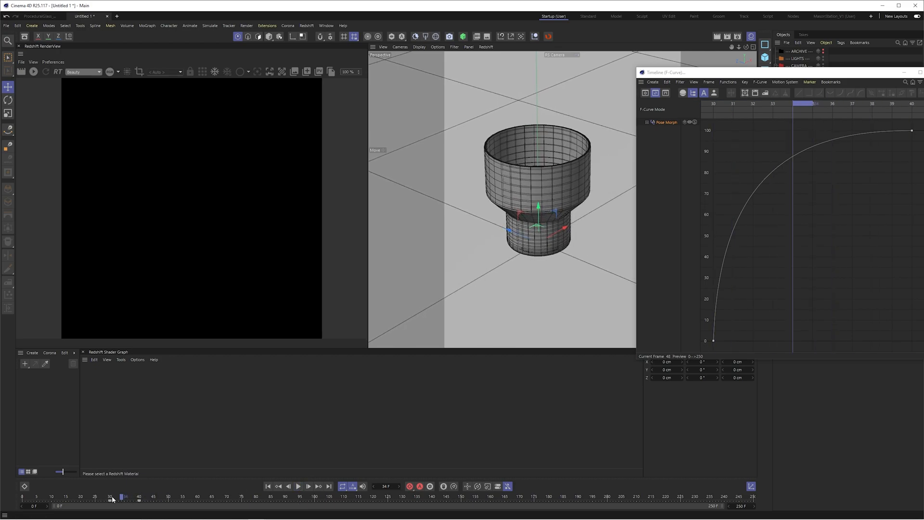
{"action": "left_click", "coordinate": [298, 486]}
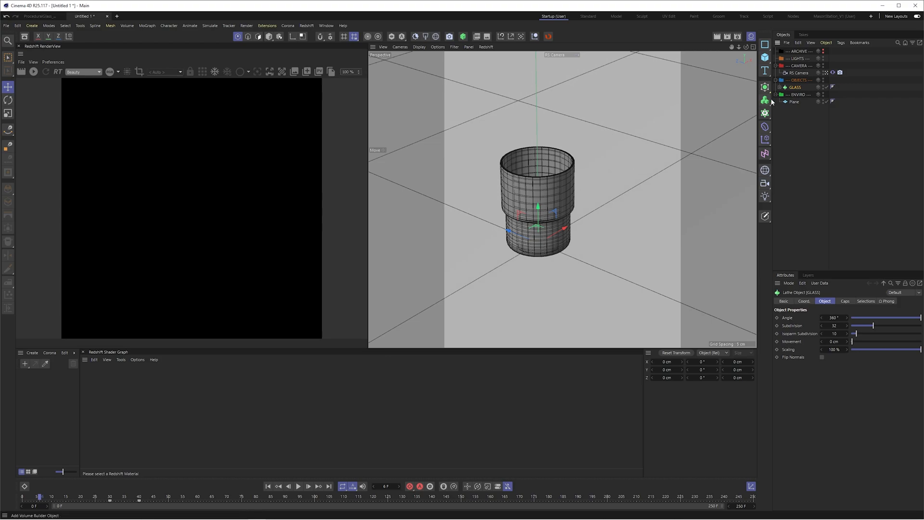
{"action": "mouse_move", "coordinate": [764, 113]}
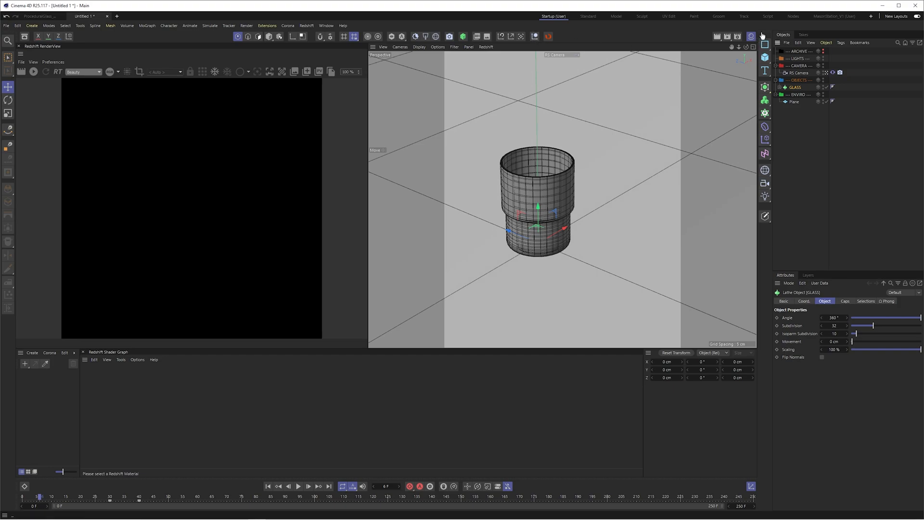
{"action": "mouse_move", "coordinate": [535, 37]}
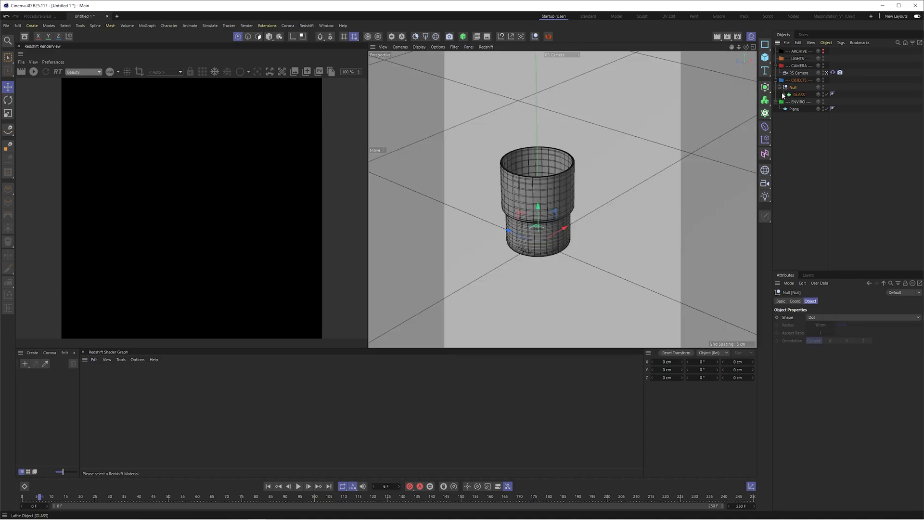
Step: Compare the Null and GLASS coordinates, confirming both sit at the origin
{"action": "left_click", "coordinate": [795, 301]}
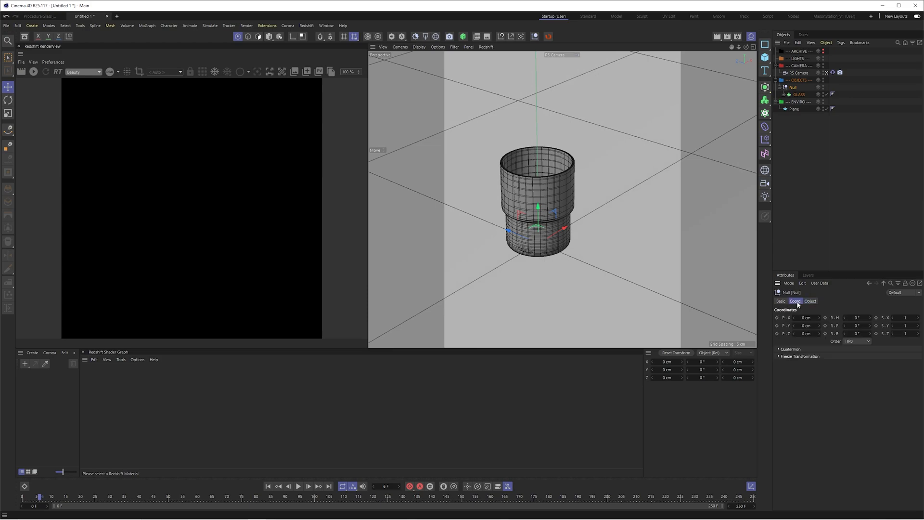
{"action": "mouse_move", "coordinate": [863, 182]}
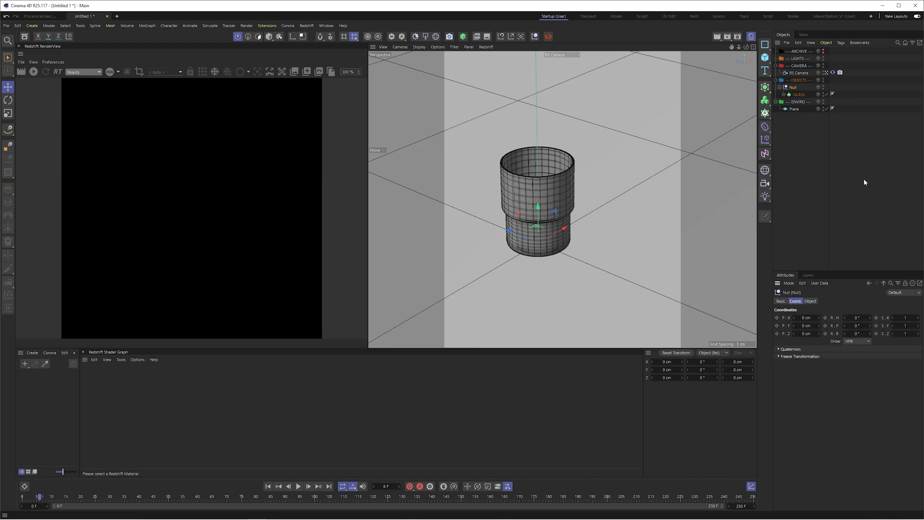
{"action": "left_click", "coordinate": [798, 94]}
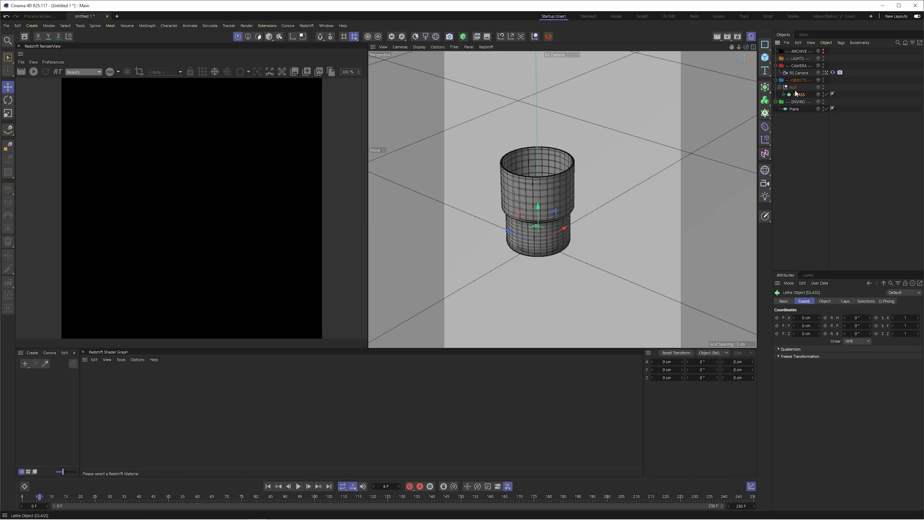
{"action": "left_click", "coordinate": [794, 87]}
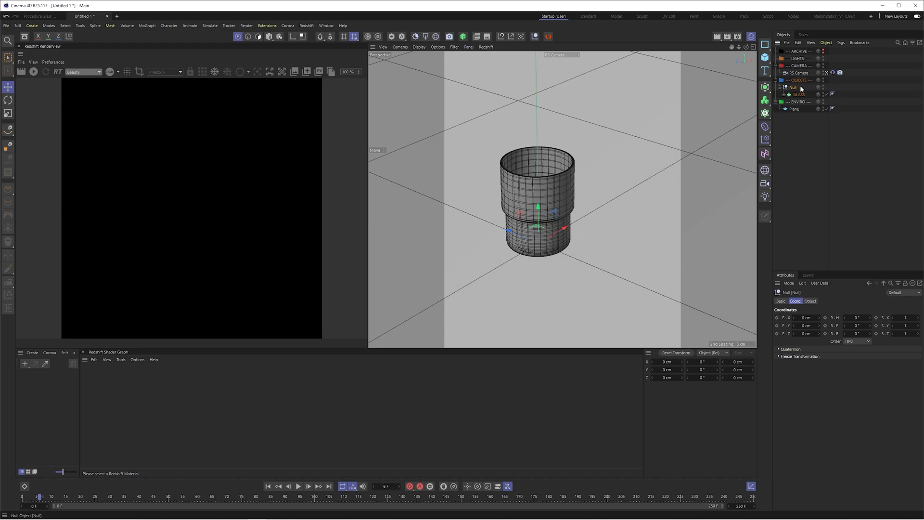
{"action": "left_click", "coordinate": [799, 94]}
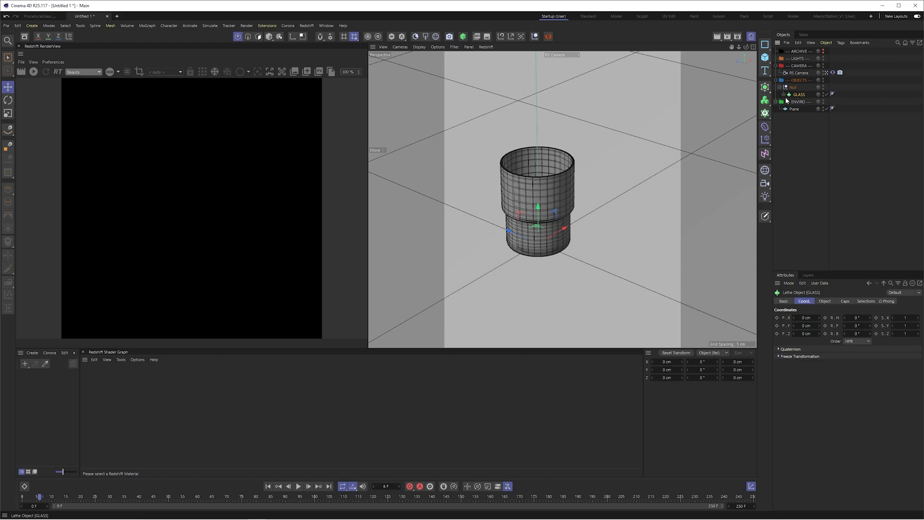
{"action": "left_click", "coordinate": [792, 87]}
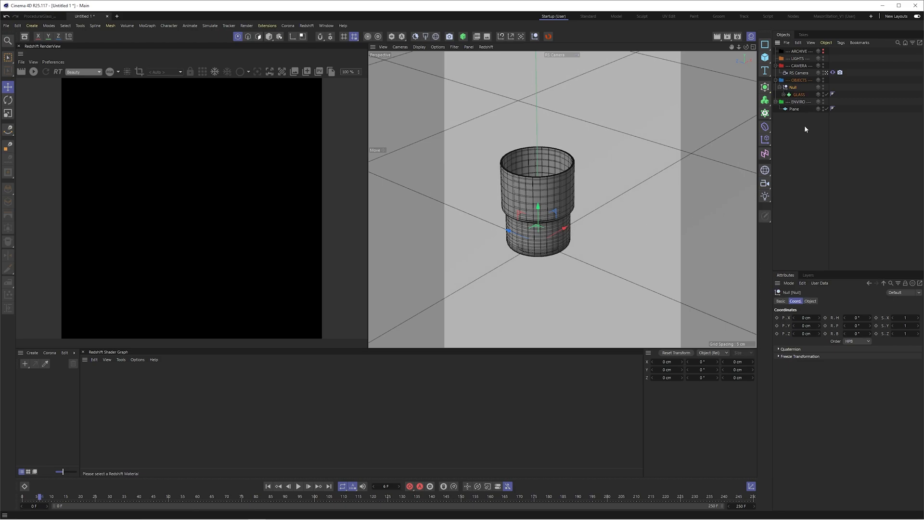
{"action": "left_click", "coordinate": [798, 94]}
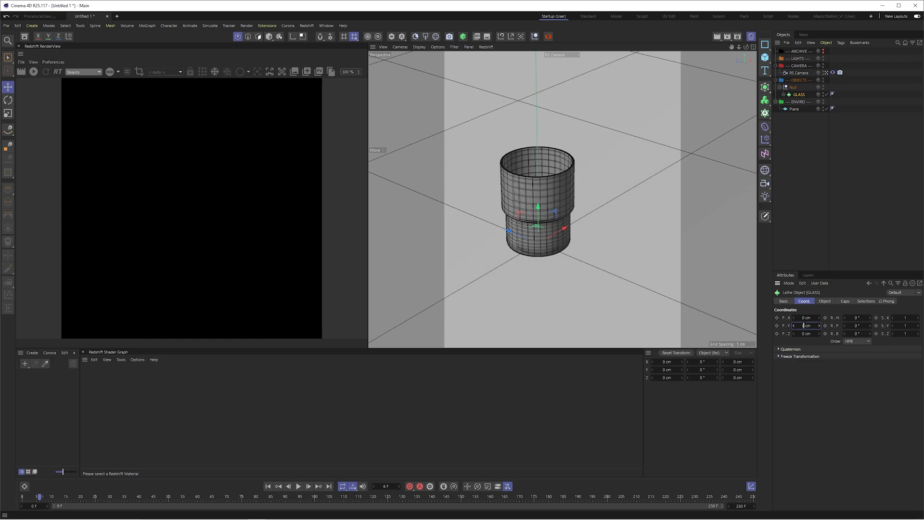
{"action": "left_click", "coordinate": [806, 325]}
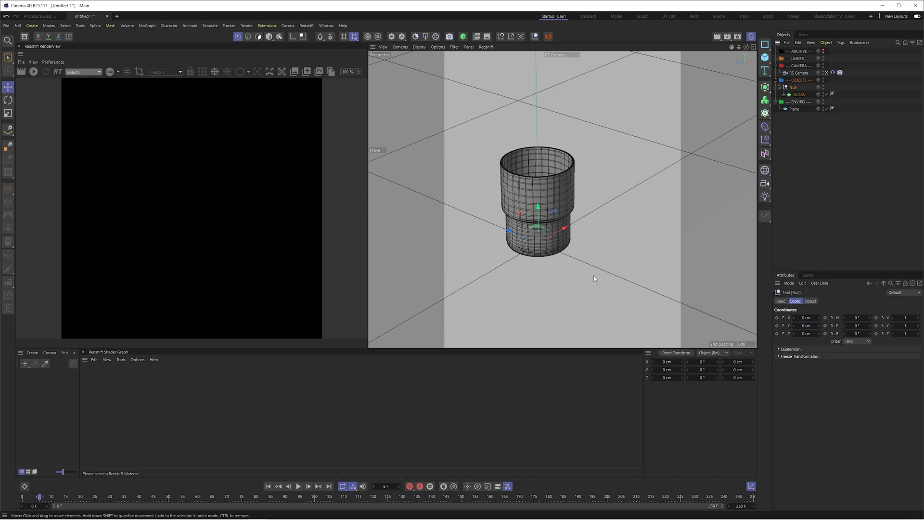
{"action": "mouse_move", "coordinate": [588, 254]}
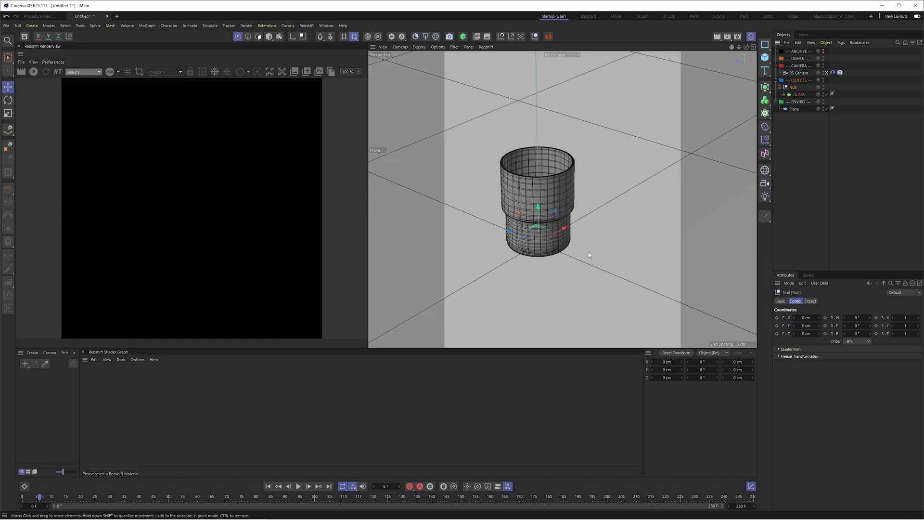
Step: Keyframe the Null's P.Y at frame 30 and a raised height at frame 45
{"action": "right_click", "coordinate": [784, 326]}
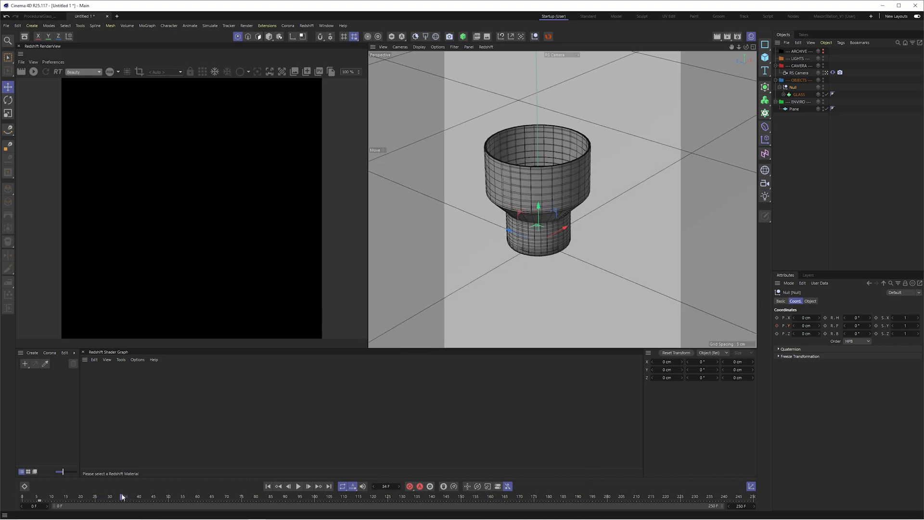
{"action": "left_click", "coordinate": [109, 496]}
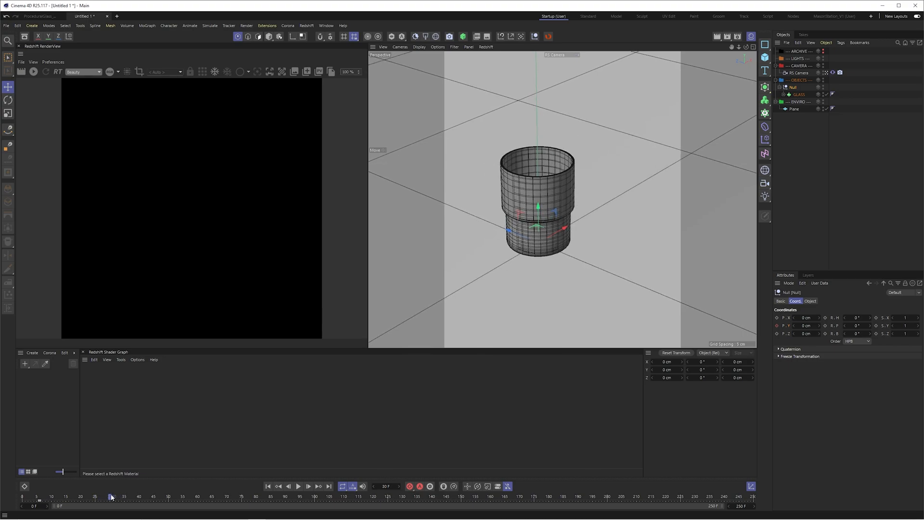
{"action": "left_click", "coordinate": [111, 495]}
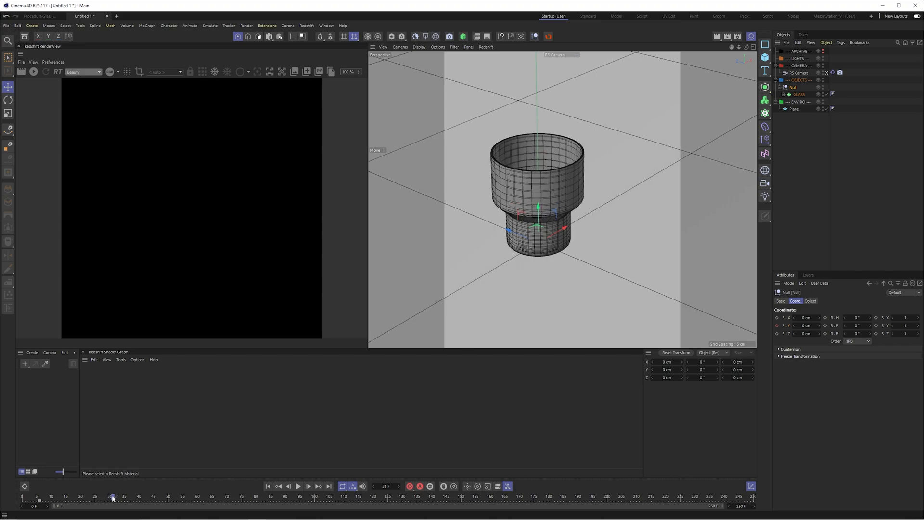
{"action": "left_click", "coordinate": [109, 495]}
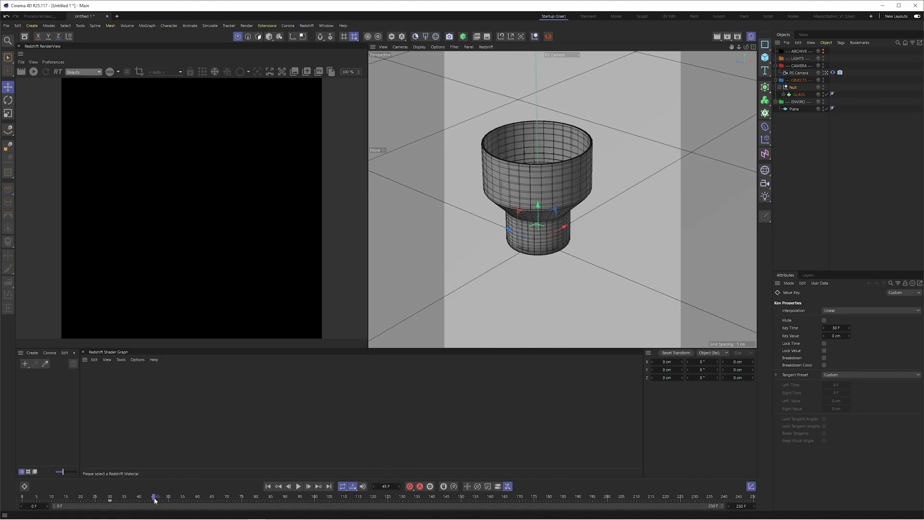
{"action": "left_click", "coordinate": [793, 87]}
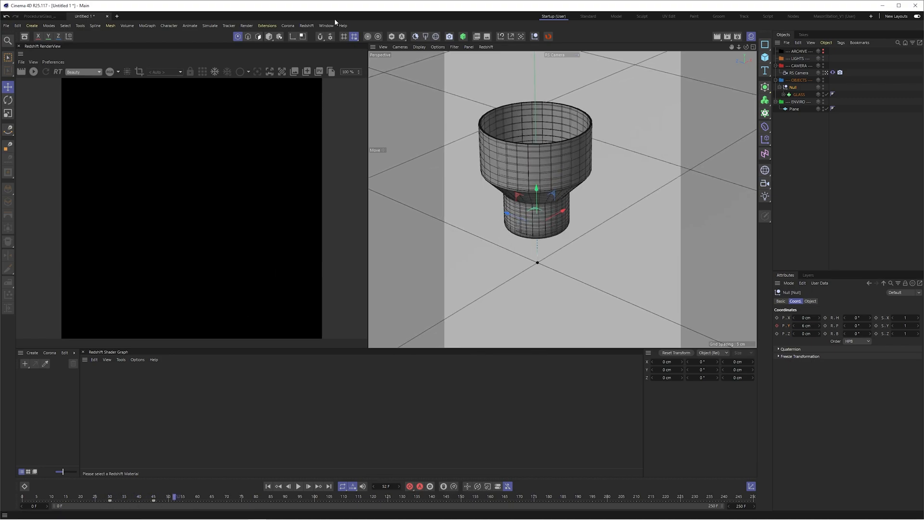
Step: Ease out the Null's top rise key in the F-Curve editor so it settles at 6 cm
{"action": "left_click", "coordinate": [325, 26]}
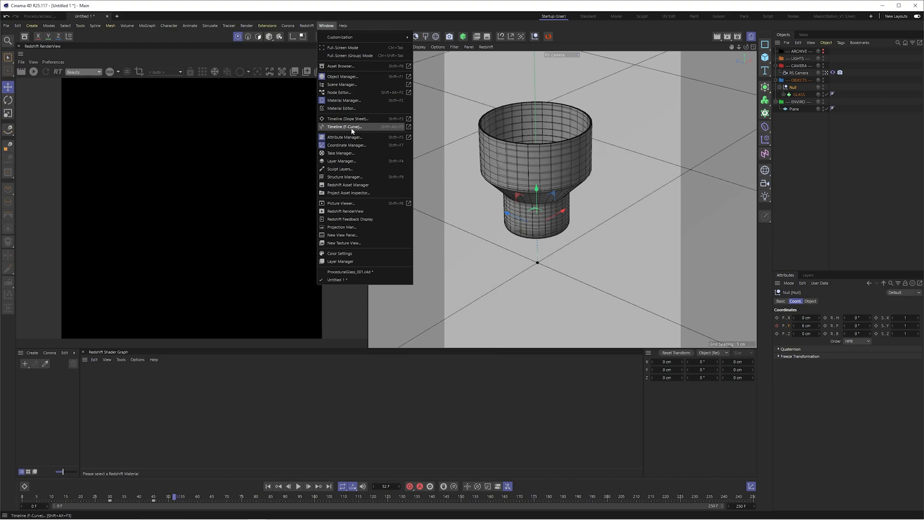
{"action": "left_click", "coordinate": [345, 127]}
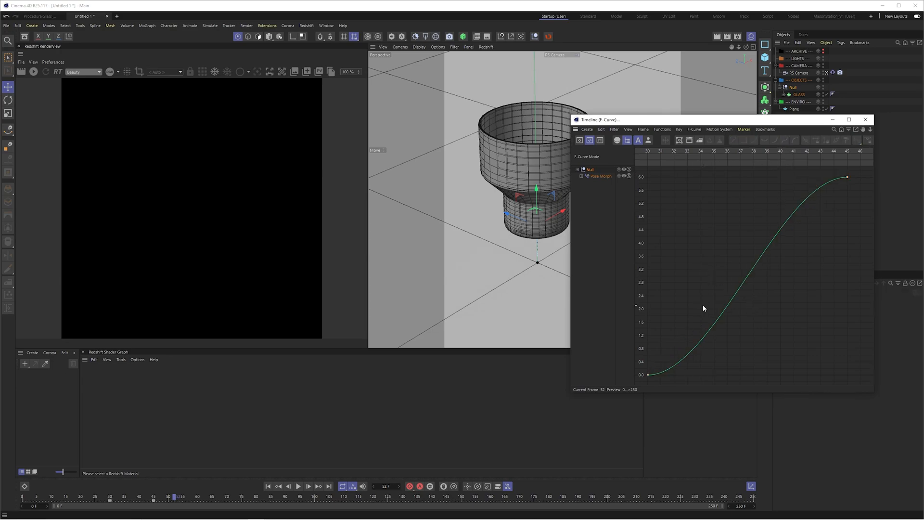
{"action": "left_click", "coordinate": [648, 374]}
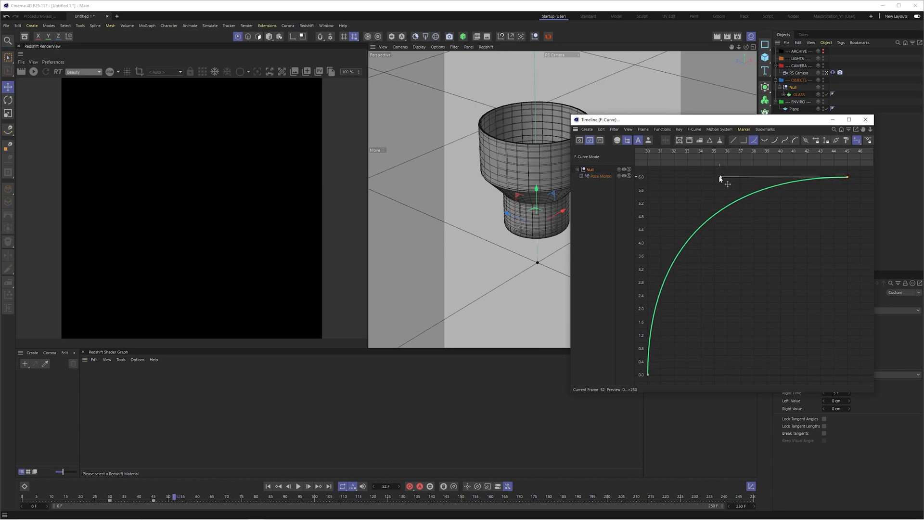
{"action": "left_click", "coordinate": [864, 118]}
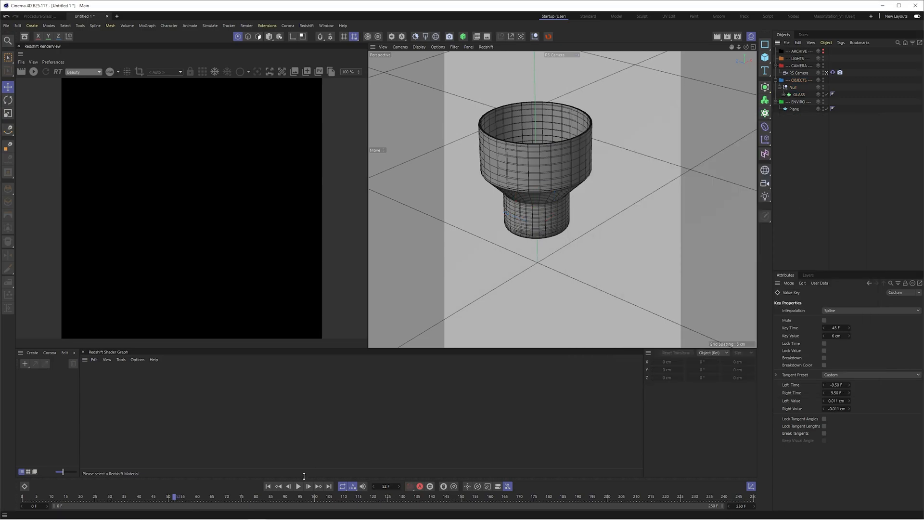
{"action": "left_click", "coordinate": [298, 486]}
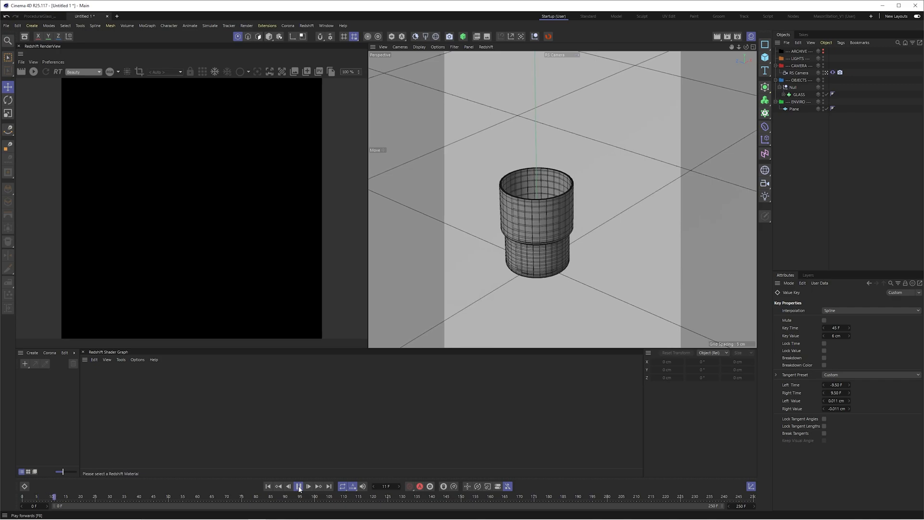
{"action": "left_click", "coordinate": [298, 487]}
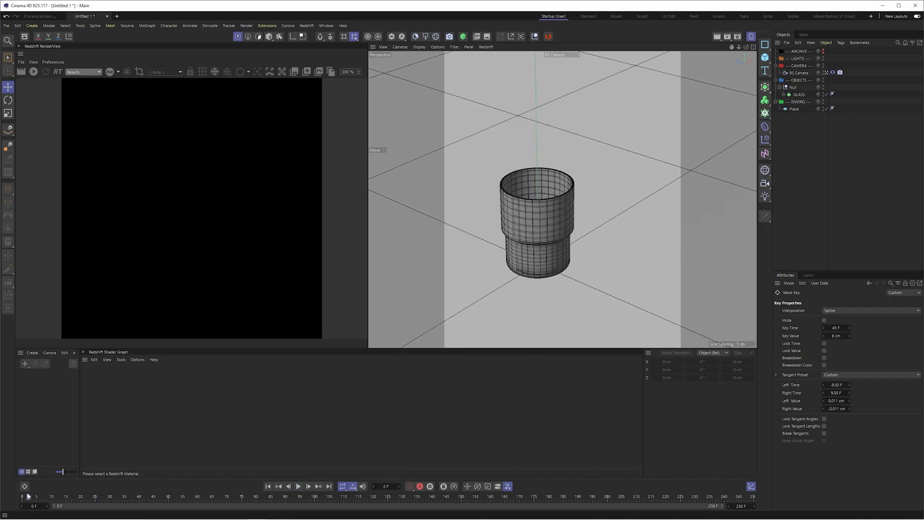
{"action": "left_click", "coordinate": [107, 496]}
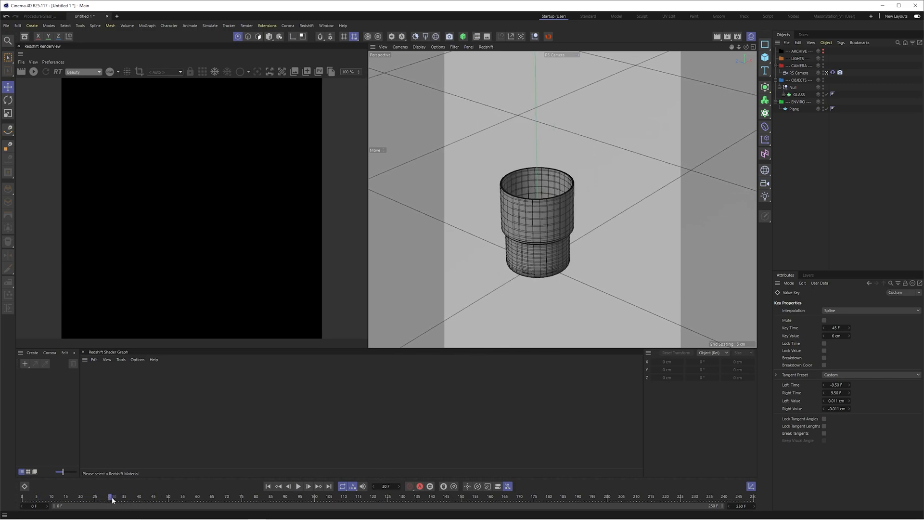
{"action": "left_click", "coordinate": [299, 485]}
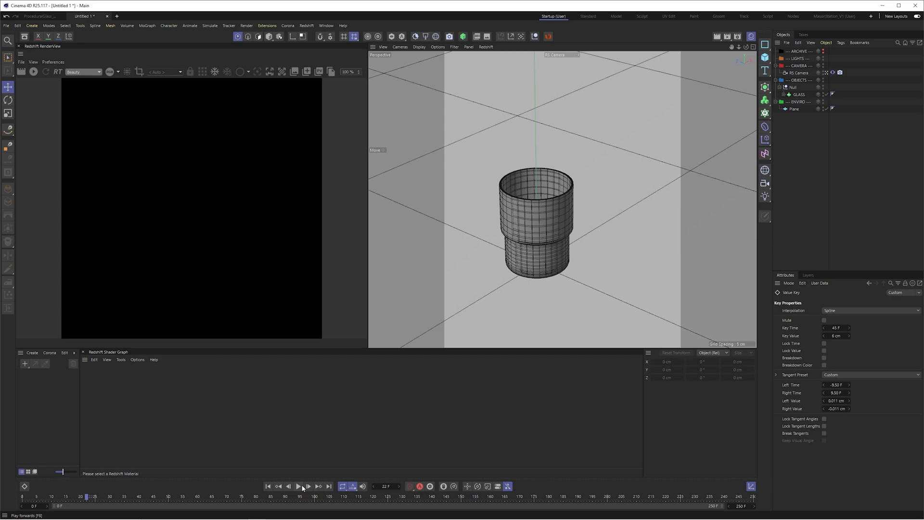
{"action": "left_click", "coordinate": [299, 486]}
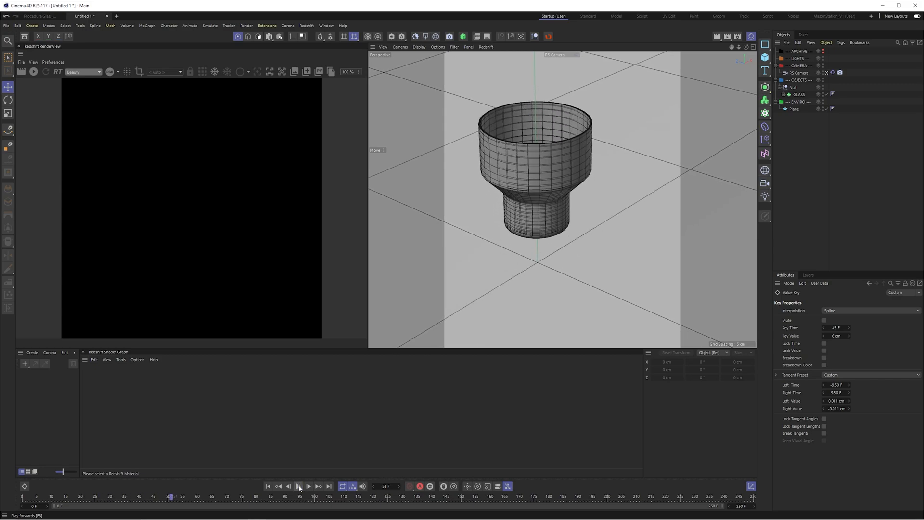
{"action": "mouse_move", "coordinate": [298, 486]}
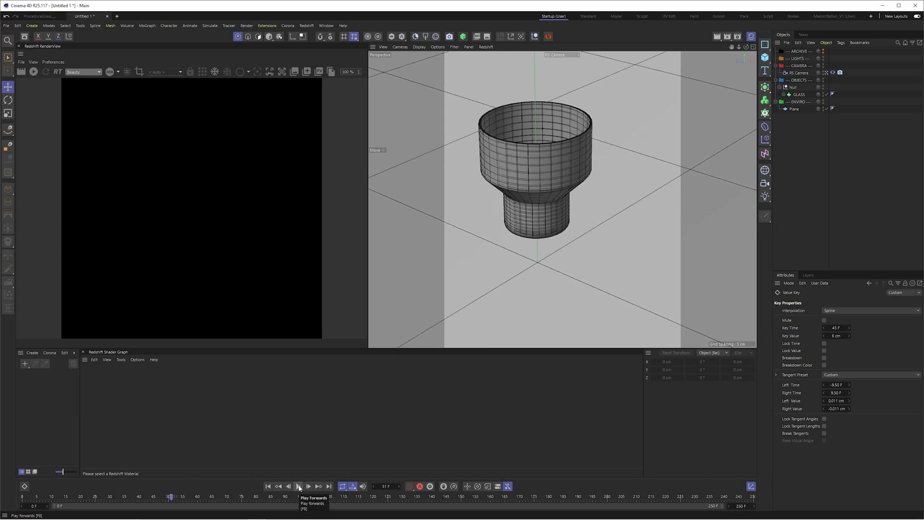
{"action": "left_click", "coordinate": [299, 486]}
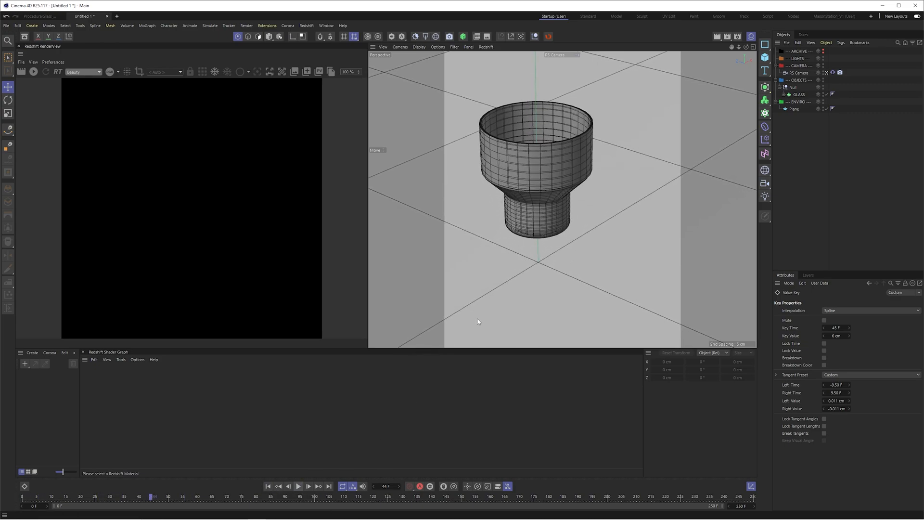
{"action": "left_click", "coordinate": [792, 87]}
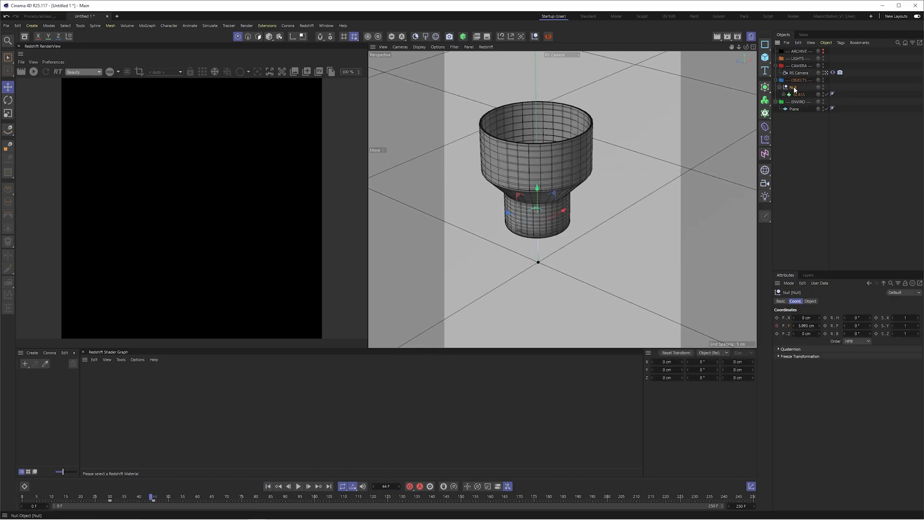
Step: Check the Phong and Pose Morph tags, then play the morph animation
{"action": "left_click", "coordinate": [241, 498]}
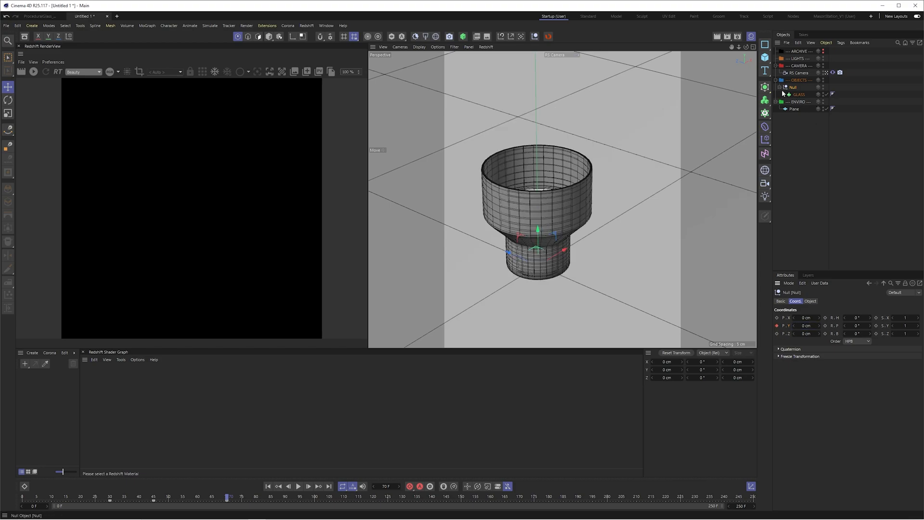
{"action": "left_click", "coordinate": [832, 94]}
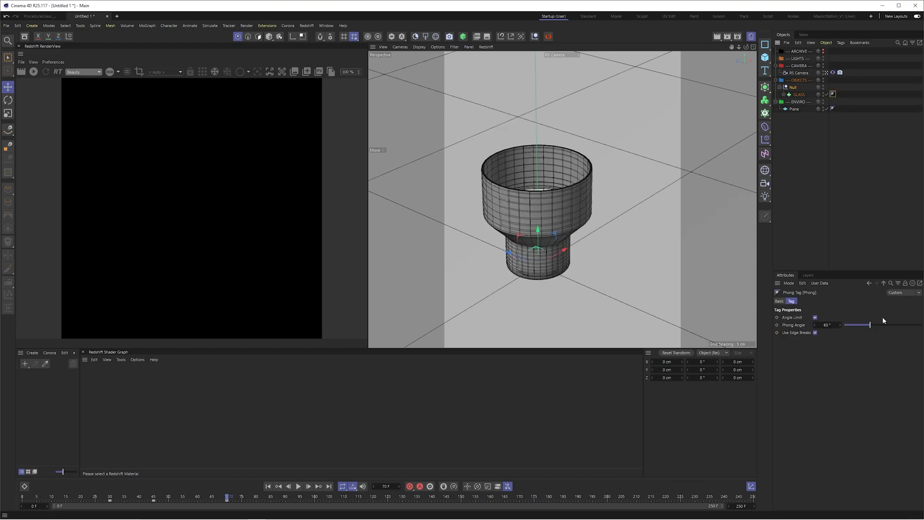
{"action": "left_click", "coordinate": [785, 94]}
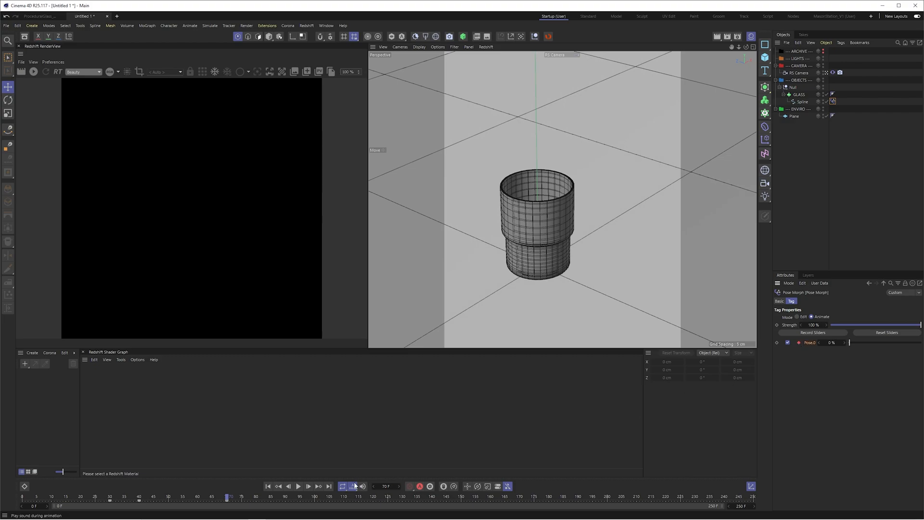
{"action": "left_click", "coordinate": [341, 485]}
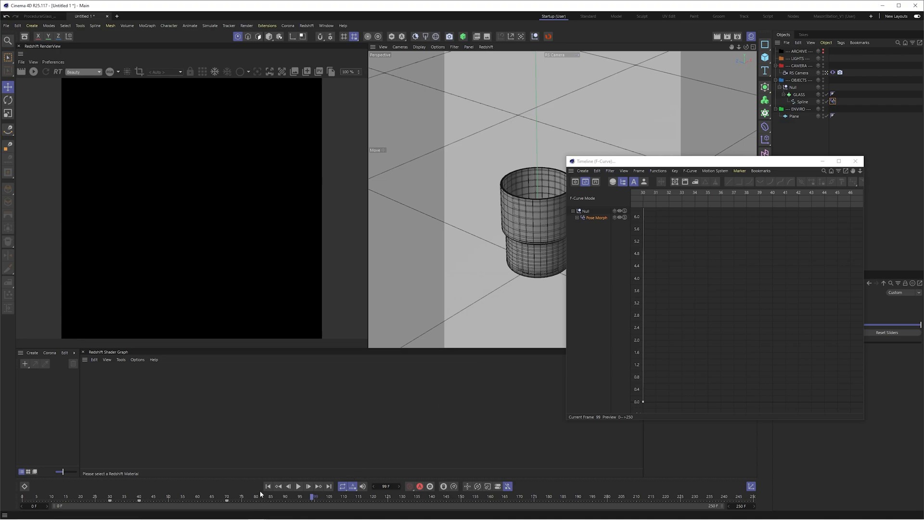
Step: Show the Pose.0 Strength curve and move its end keyframe to frame 60
{"action": "left_click", "coordinate": [298, 486]}
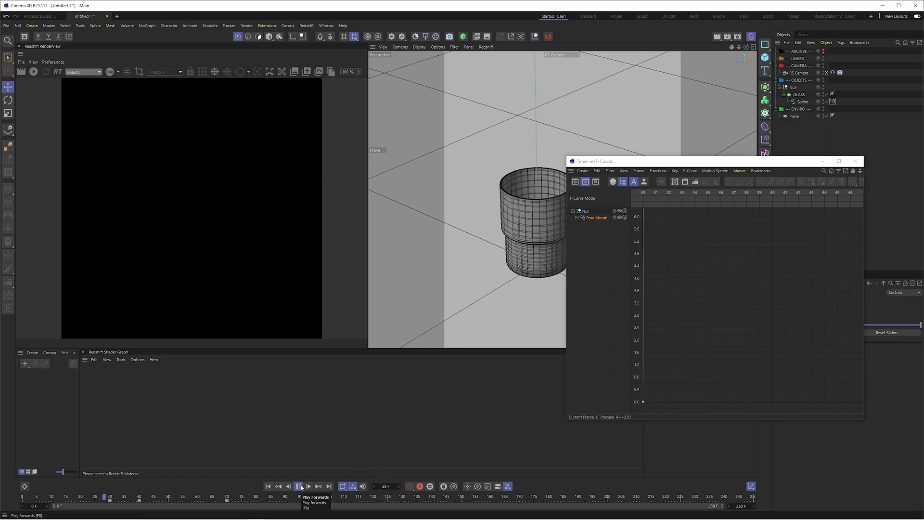
{"action": "left_click", "coordinate": [298, 486]}
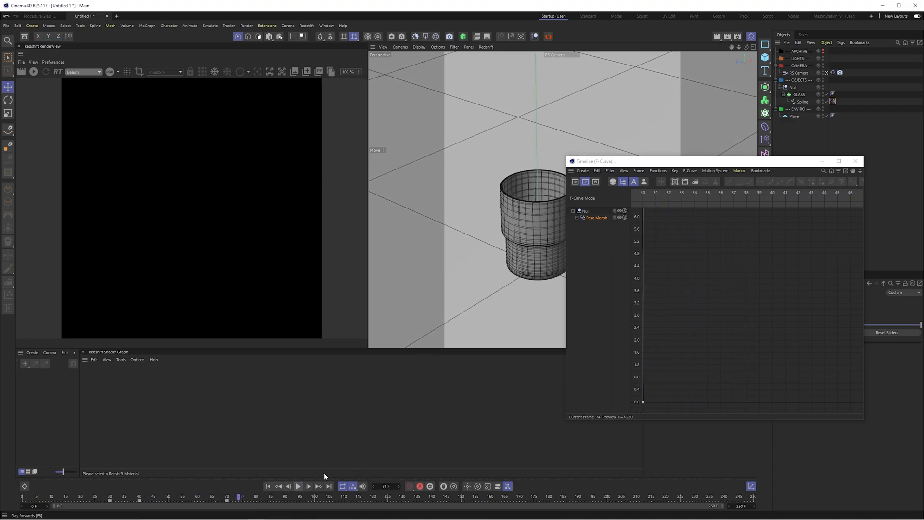
{"action": "left_click", "coordinate": [577, 218]}
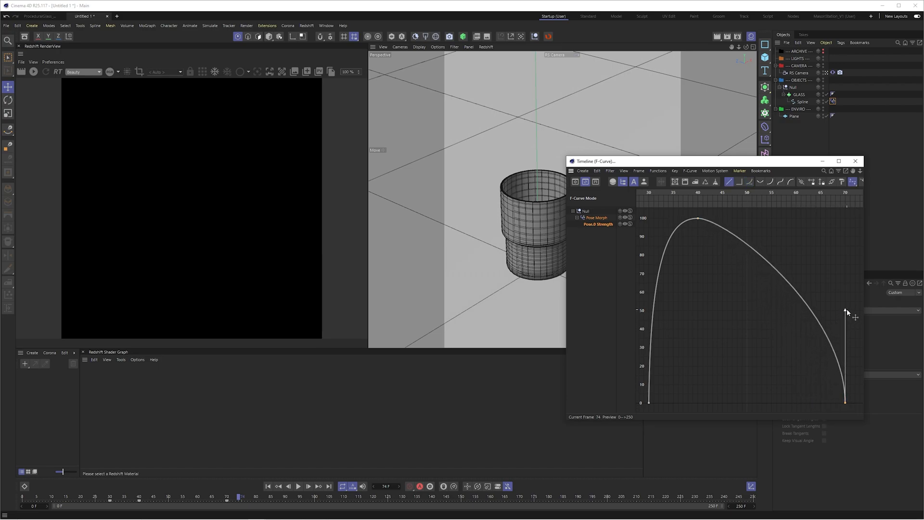
{"action": "left_click", "coordinate": [698, 219]}
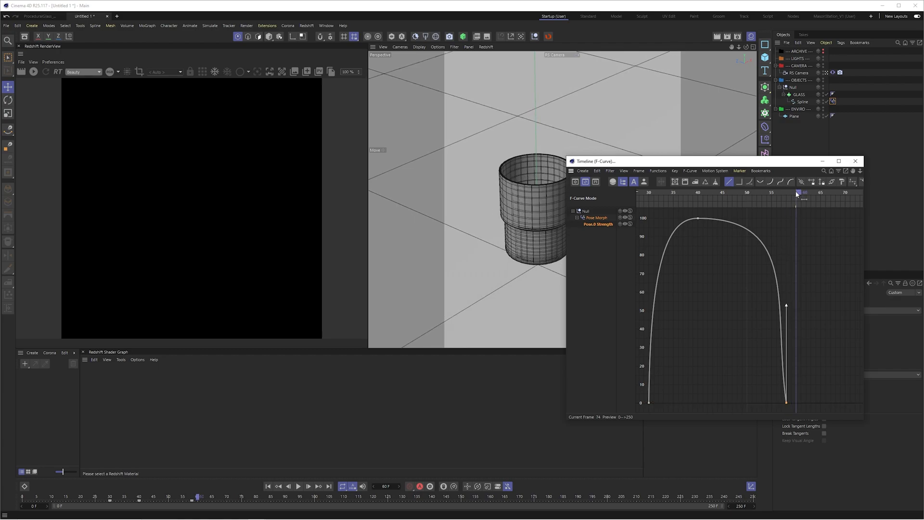
{"action": "left_click", "coordinate": [199, 497]}
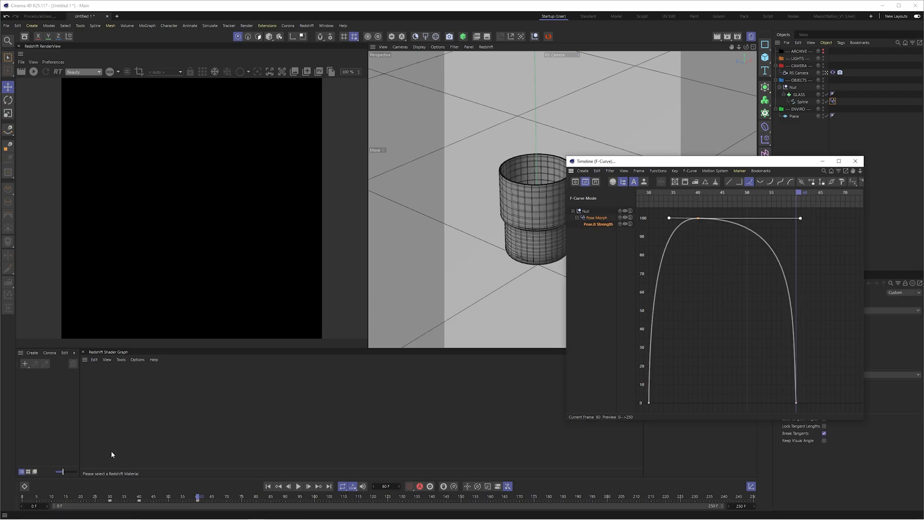
{"action": "left_click", "coordinate": [793, 87]}
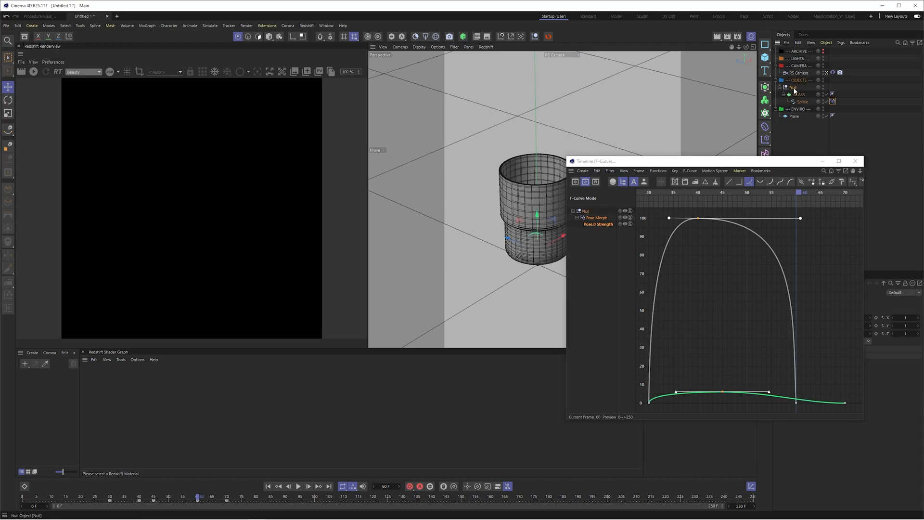
{"action": "left_click", "coordinate": [595, 218]}
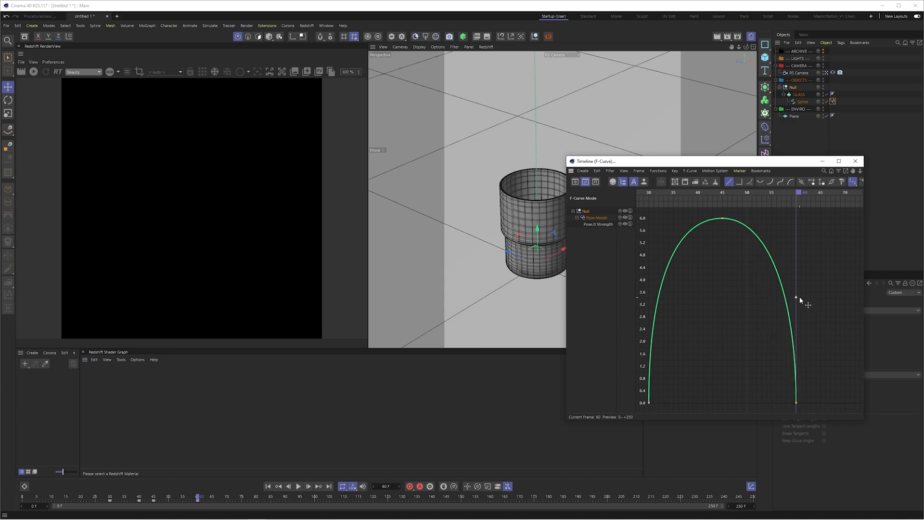
Step: Close the curve editor, return to frame 0, deselect all, and end the range at 60 F
{"action": "left_click", "coordinate": [855, 160]}
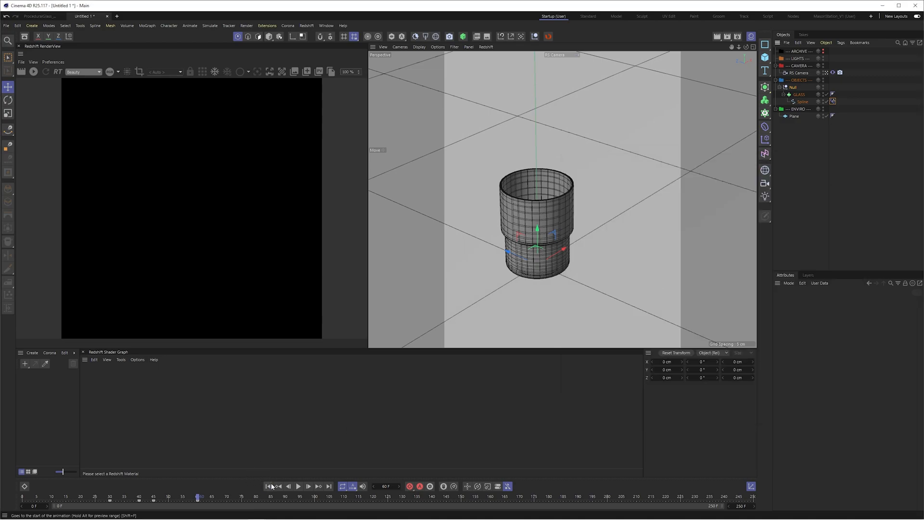
{"action": "left_click", "coordinate": [298, 486]}
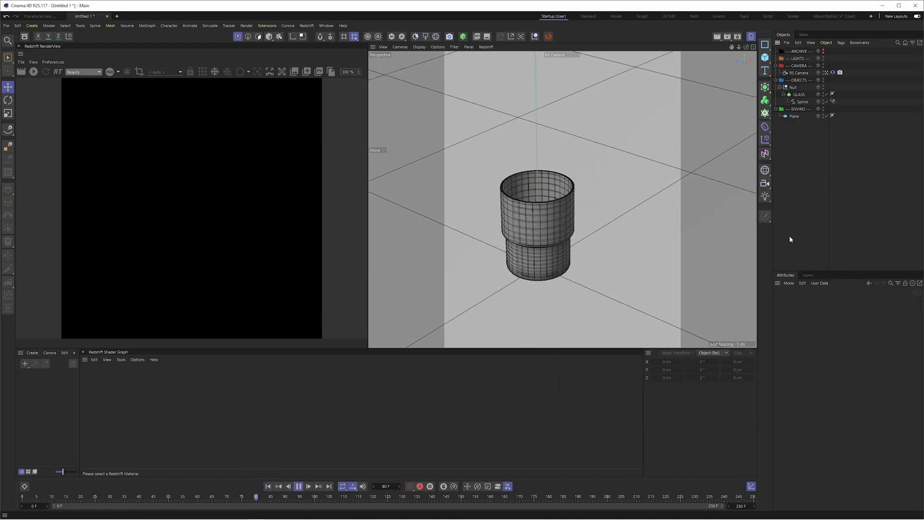
{"action": "left_click", "coordinate": [7, 57]}
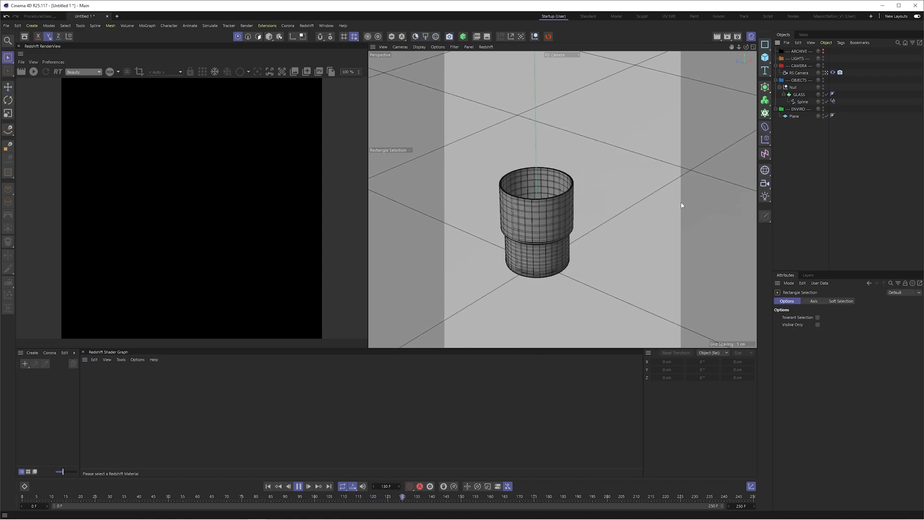
{"action": "left_click", "coordinate": [197, 496]}
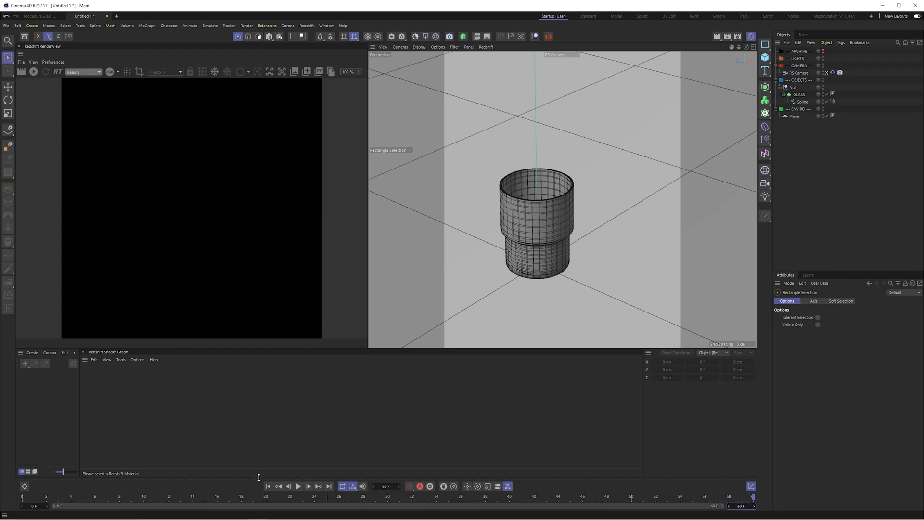
{"action": "left_click", "coordinate": [299, 486]}
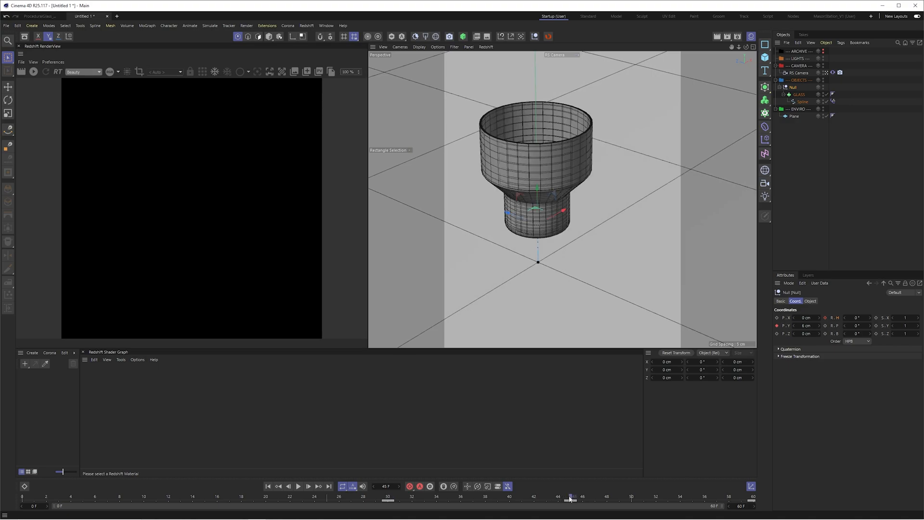
{"action": "mouse_move", "coordinate": [824, 318]}
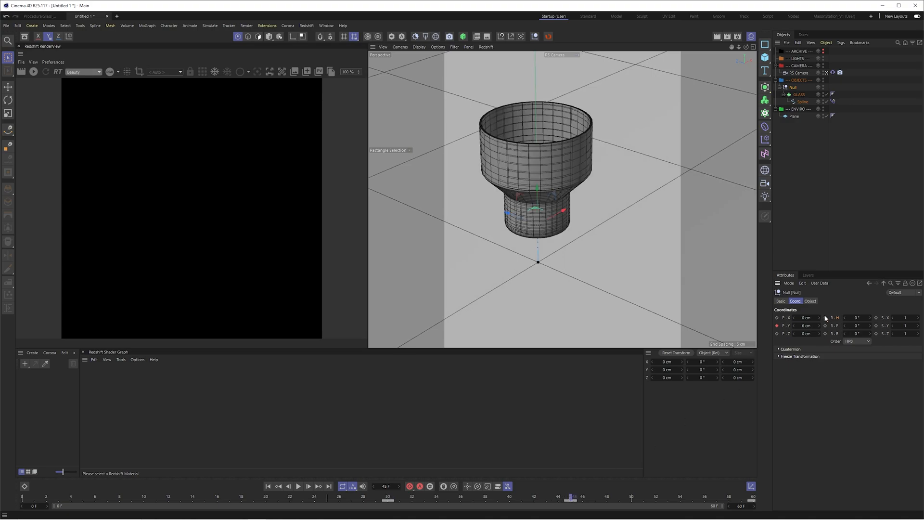
Step: Key the Null's P.Y height at frame 45 and play back to check the jump
{"action": "triple_click", "coordinate": [855, 318]}
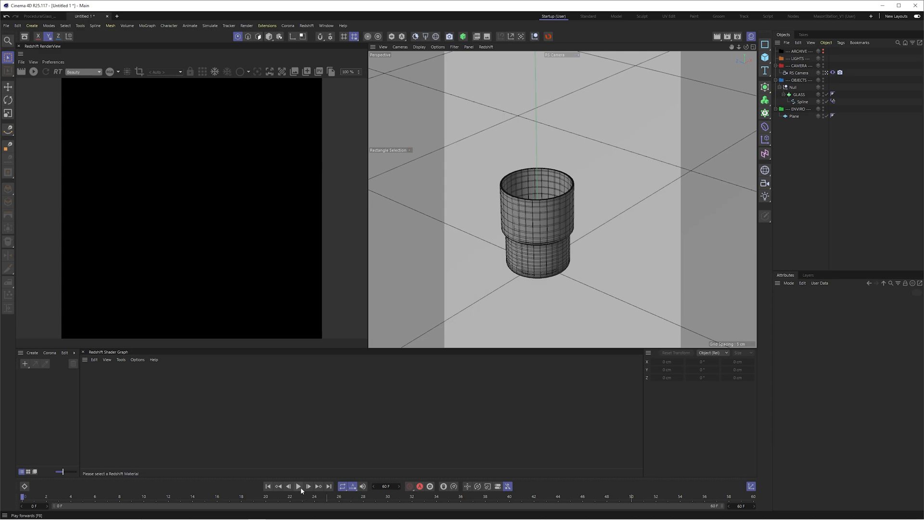
{"action": "left_click", "coordinate": [298, 486]}
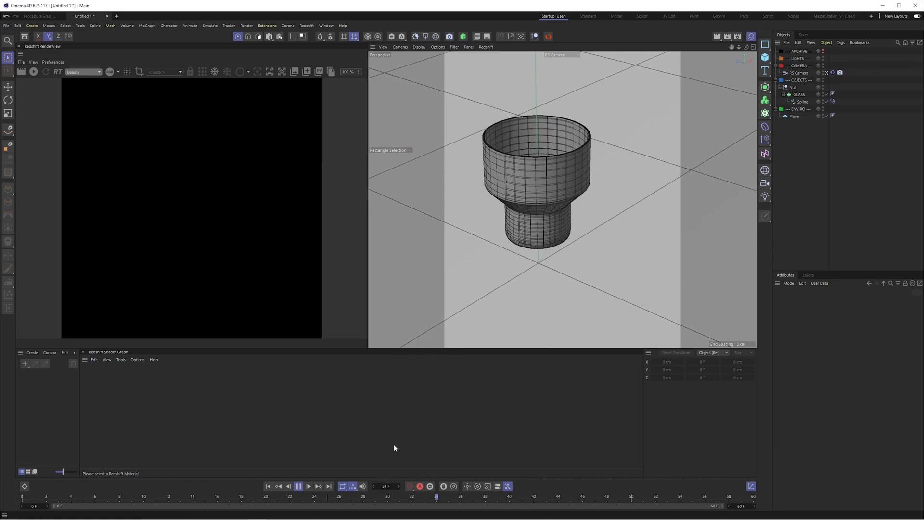
{"action": "left_click", "coordinate": [298, 486]}
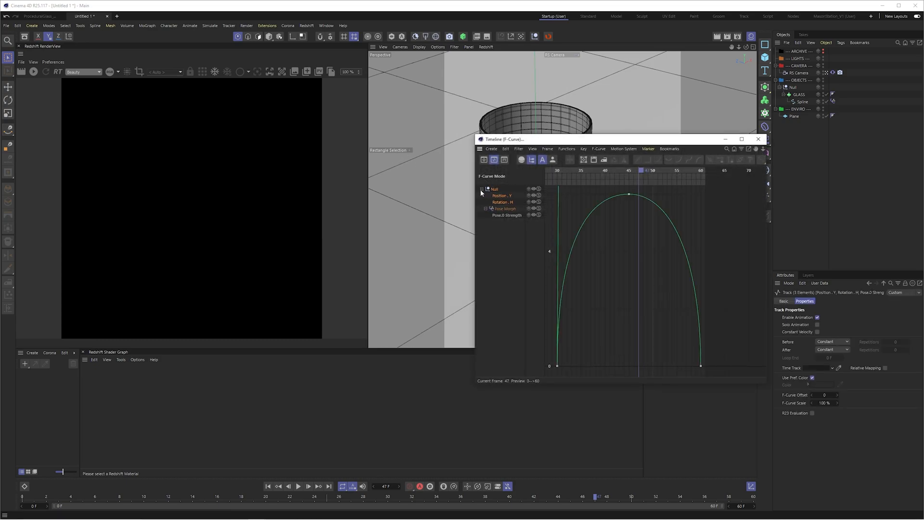
Step: Isolate the Rotation.H curve and frame it for spline easing up to 540°
{"action": "left_click", "coordinate": [501, 202]}
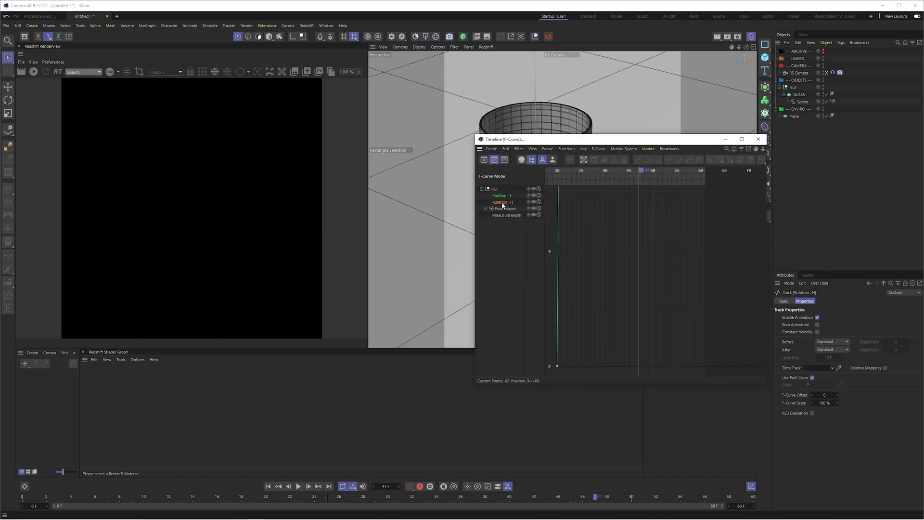
{"action": "left_click", "coordinate": [501, 202]}
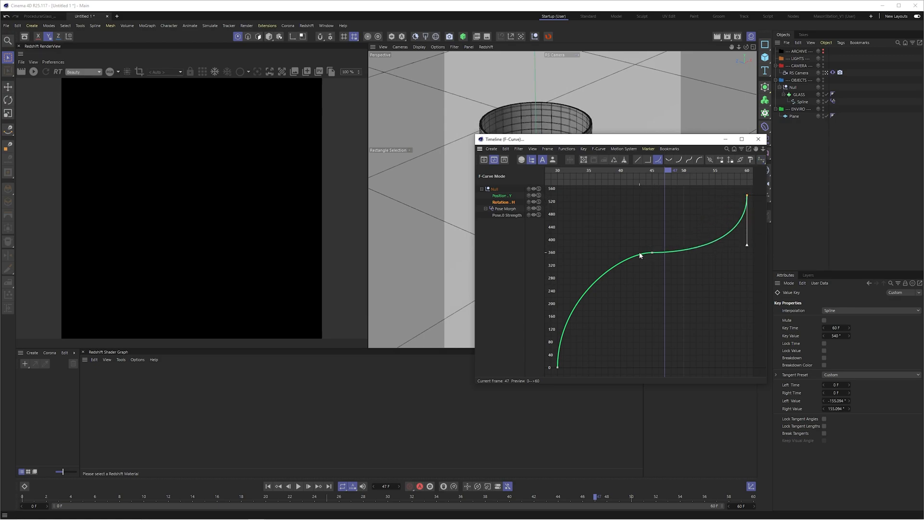
{"action": "mouse_move", "coordinate": [682, 253]}
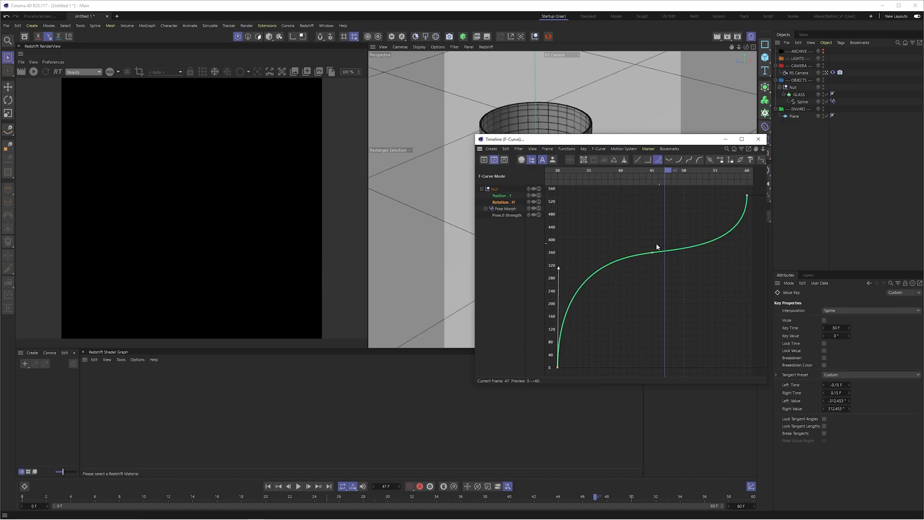
Step: Close the curve editor and play back the finished 60-frame glass animation
{"action": "left_click", "coordinate": [757, 139]}
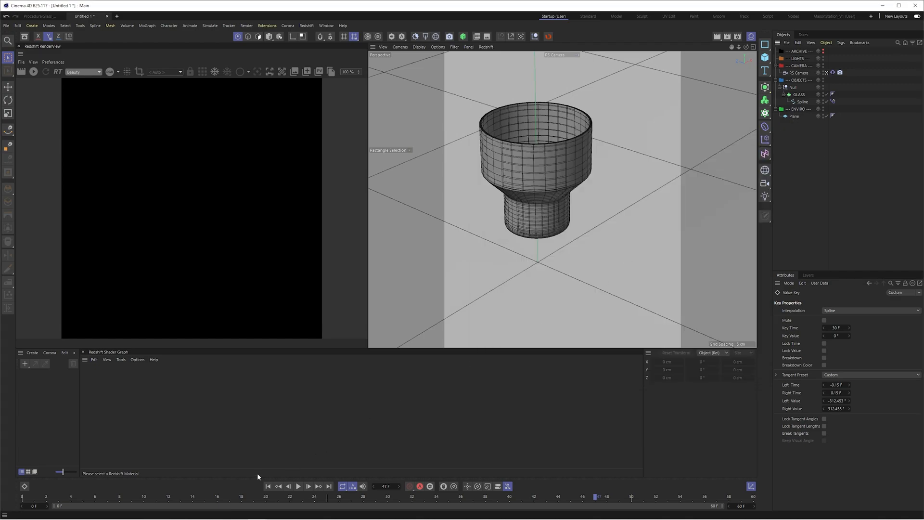
{"action": "left_click", "coordinate": [299, 486]}
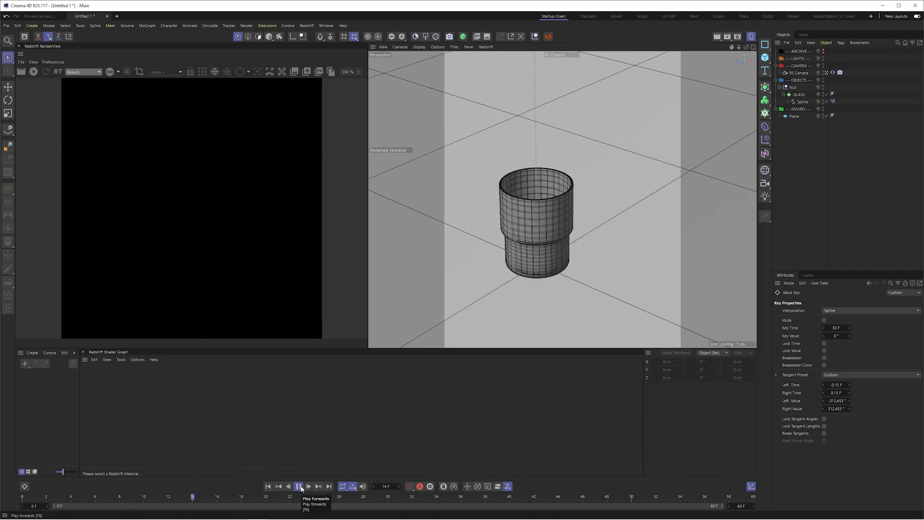
{"action": "left_click", "coordinate": [299, 486]}
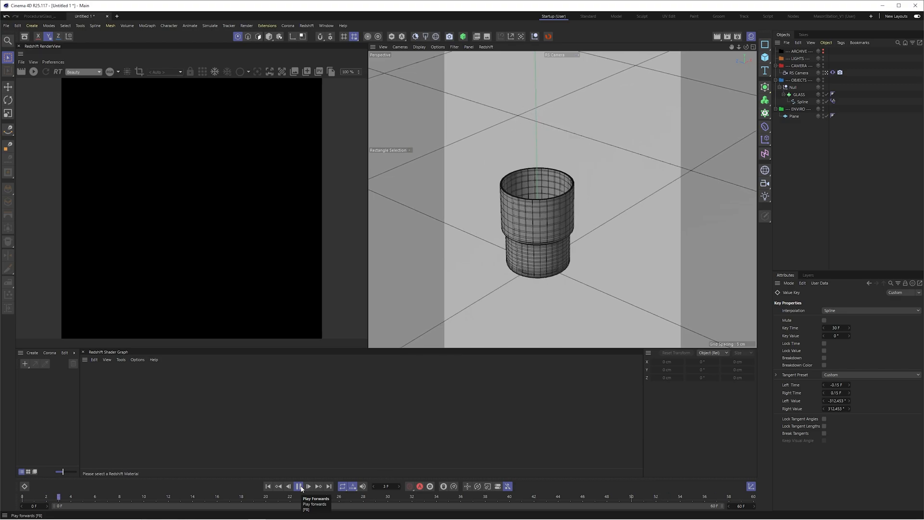
{"action": "left_click", "coordinate": [299, 486]}
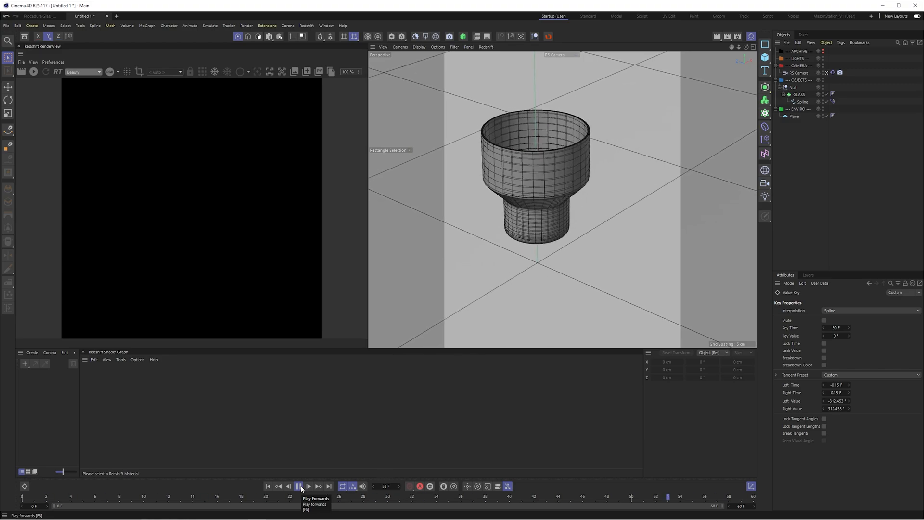